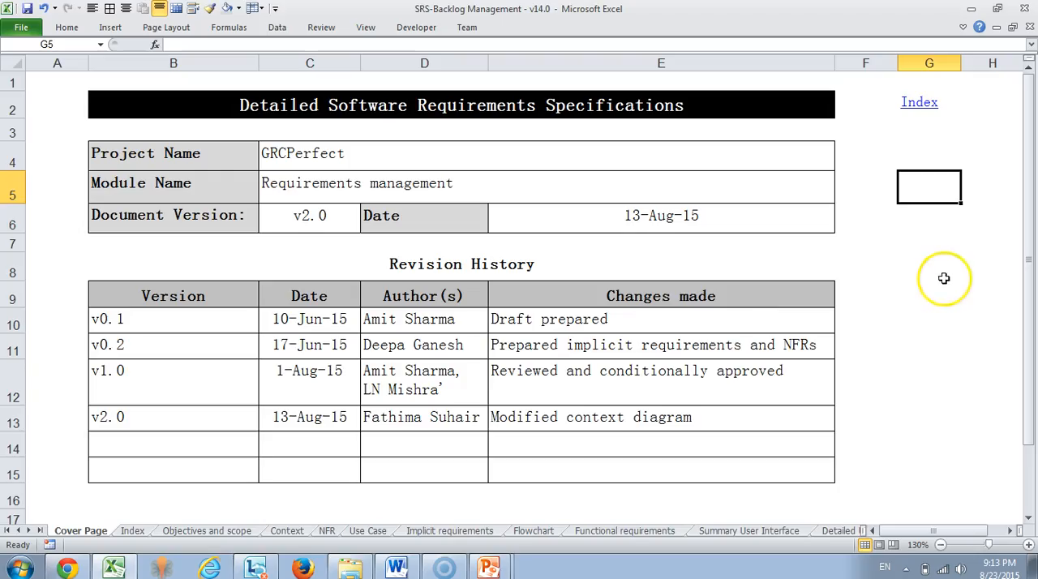
mouse_move(981, 240)
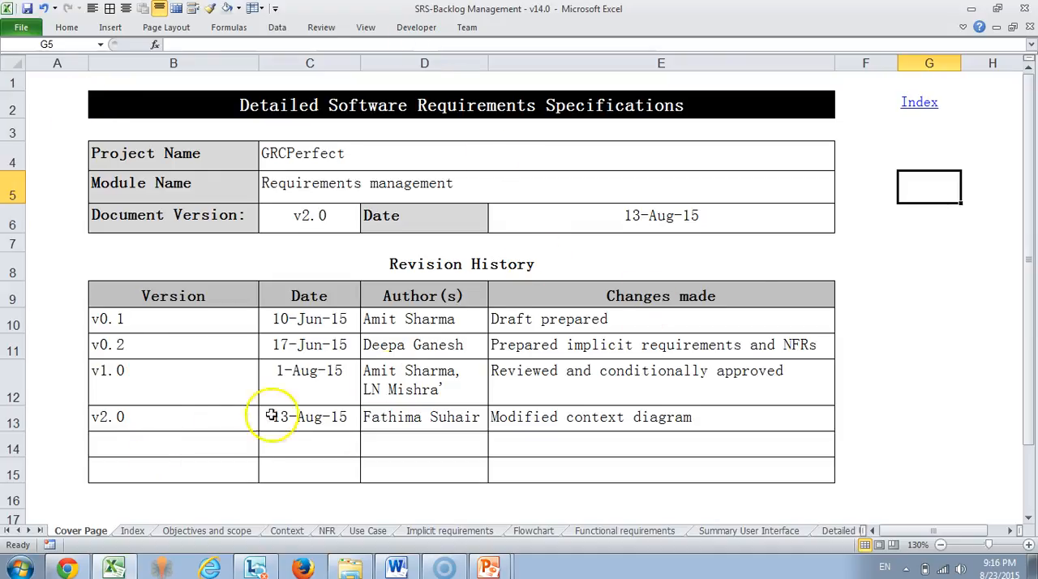
mouse_move(914, 472)
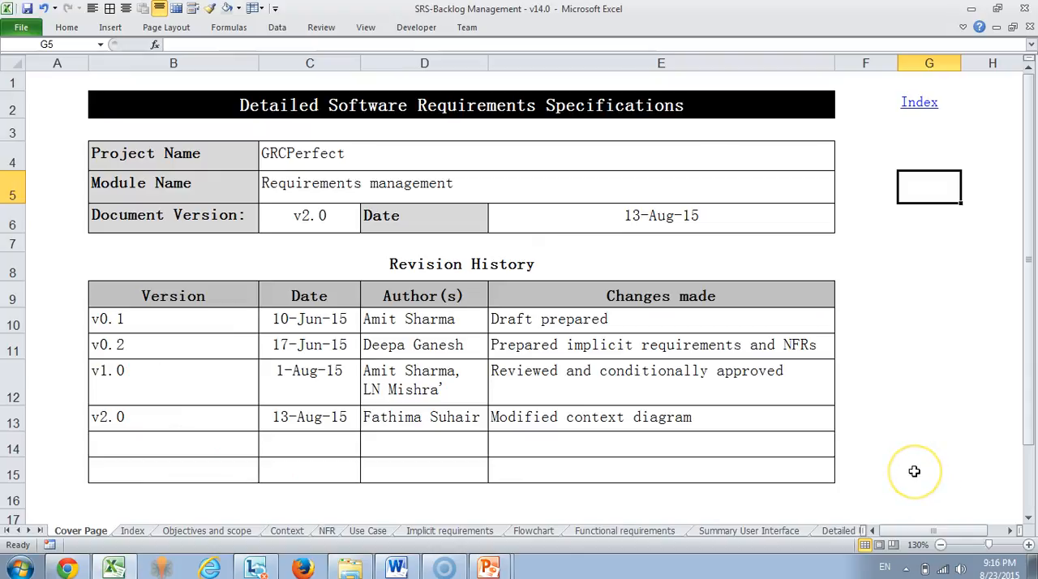
mouse_move(914, 471)
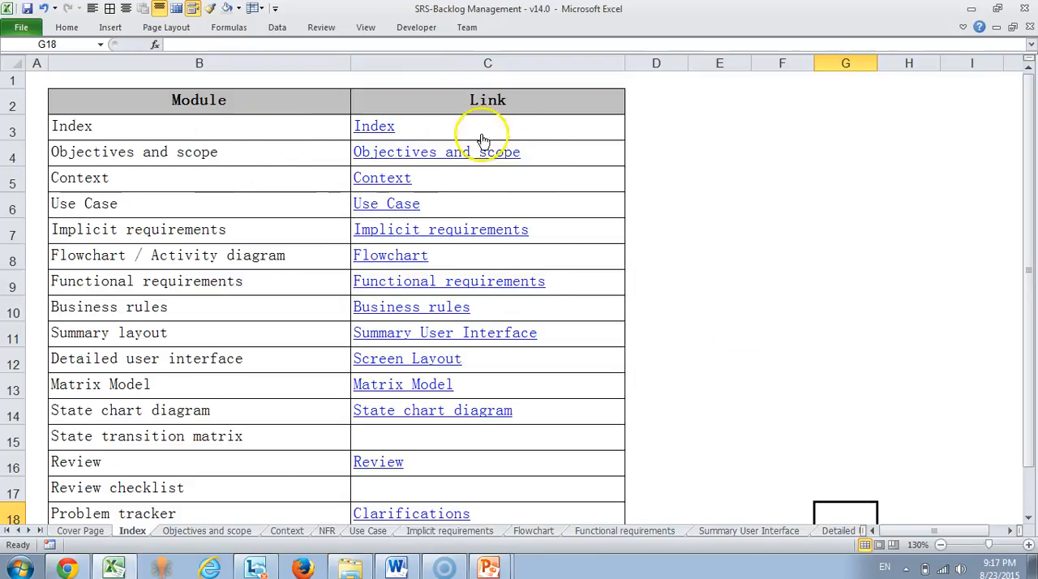
mouse_move(673, 262)
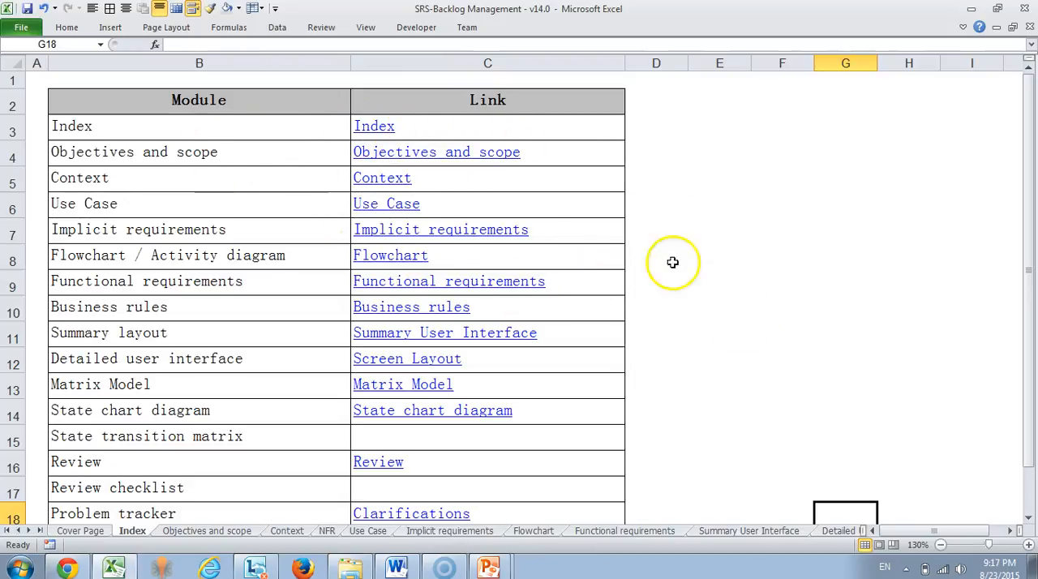
mouse_move(750, 229)
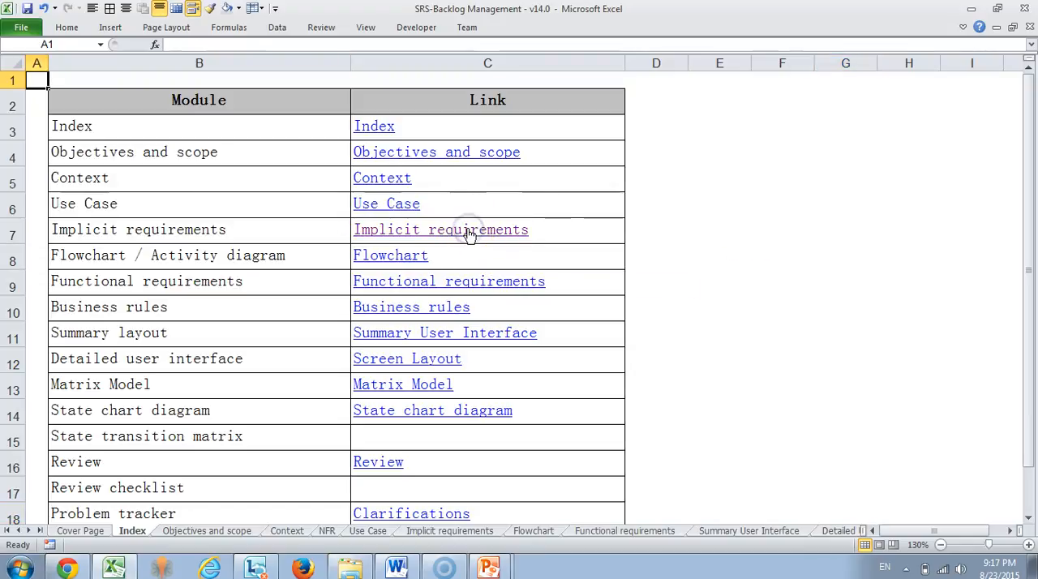
Jump from the module index to the Flowchart sheet and back to Index.
click(390, 255)
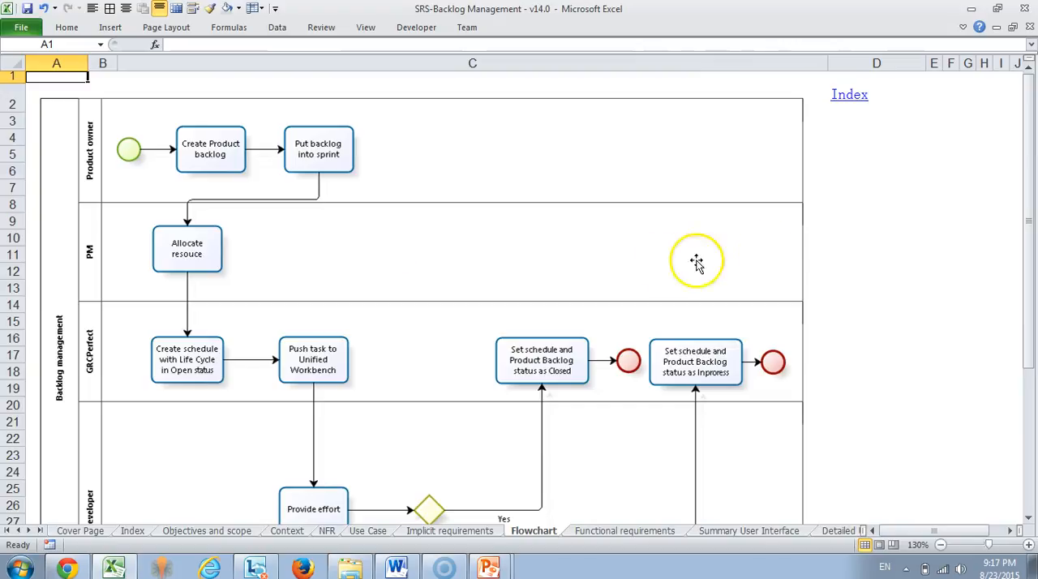
mouse_move(850, 95)
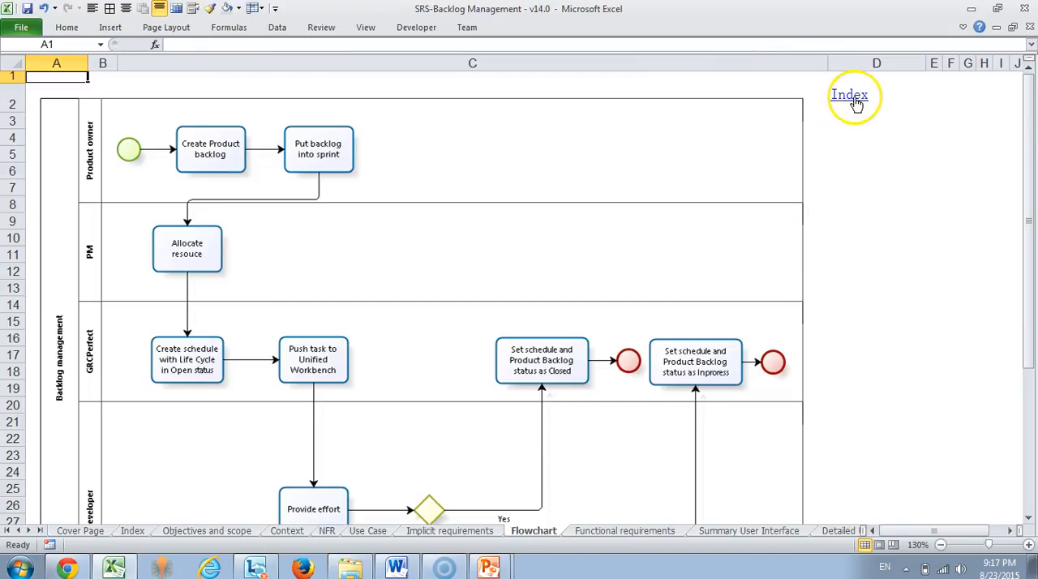
click(849, 95)
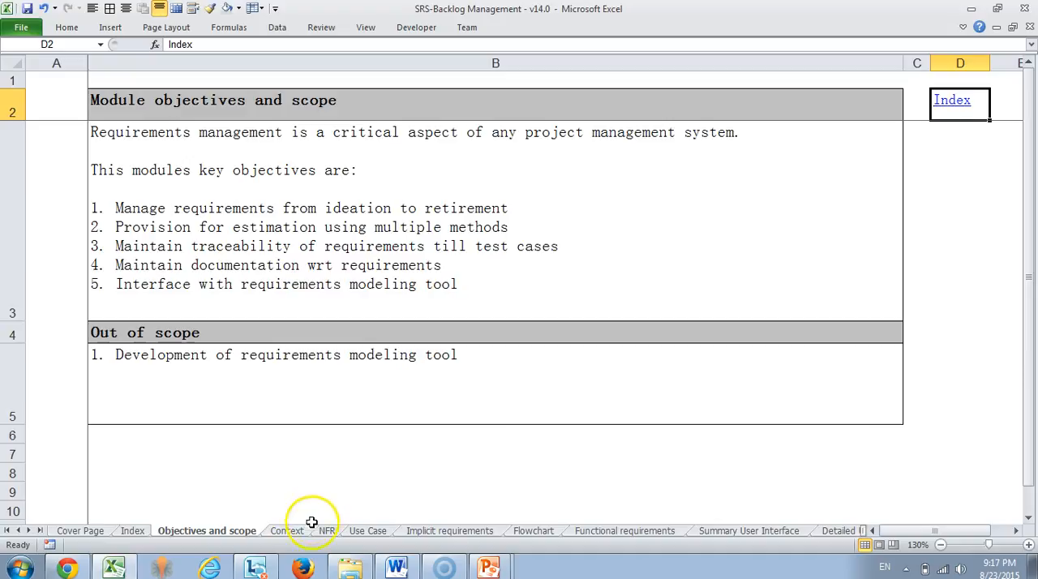
Switch to the Context diagram sheet after reviewing objectives and scope.
click(286, 530)
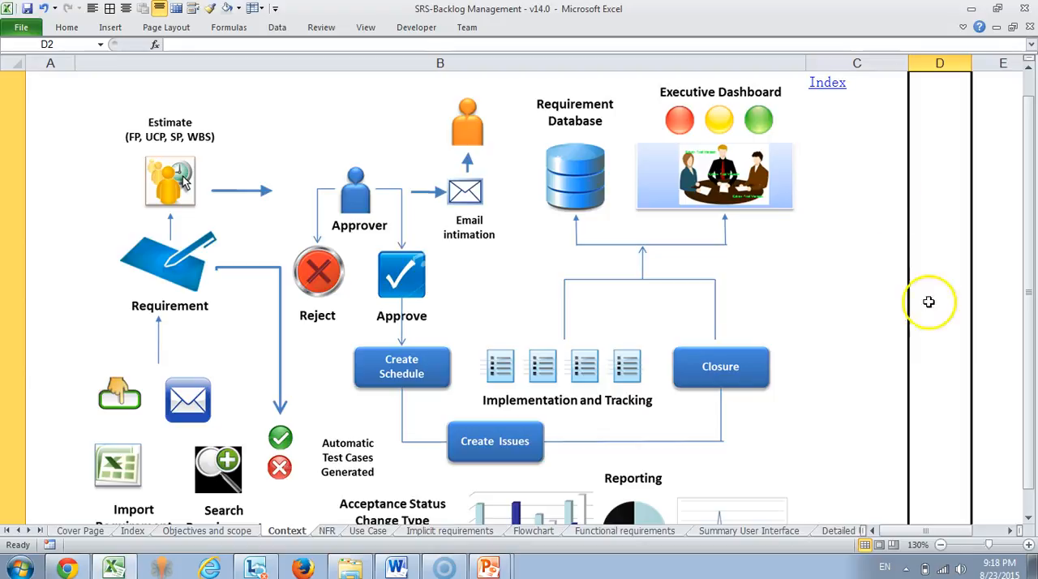
mouse_move(813, 454)
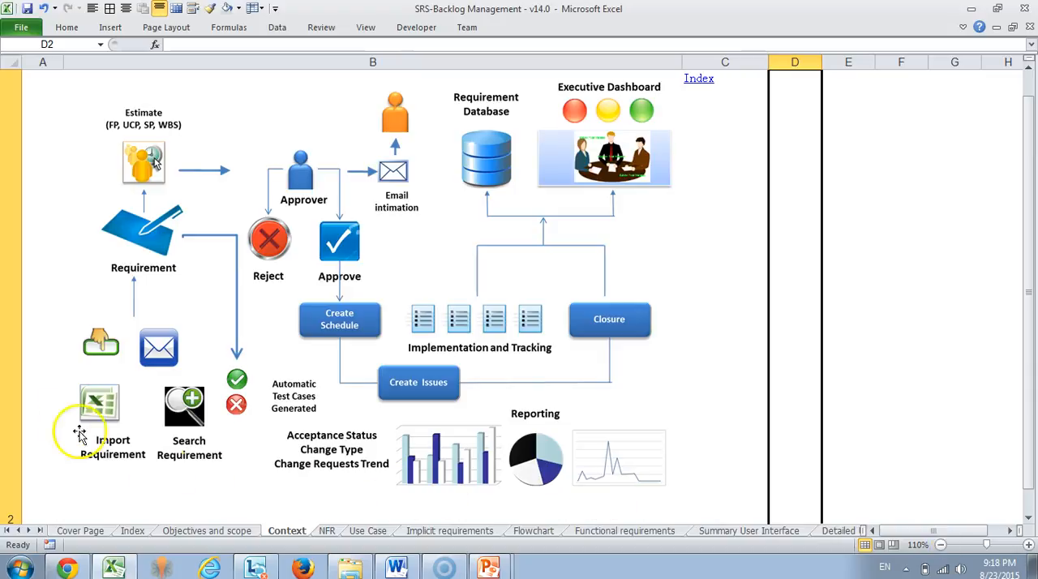
mouse_move(166, 344)
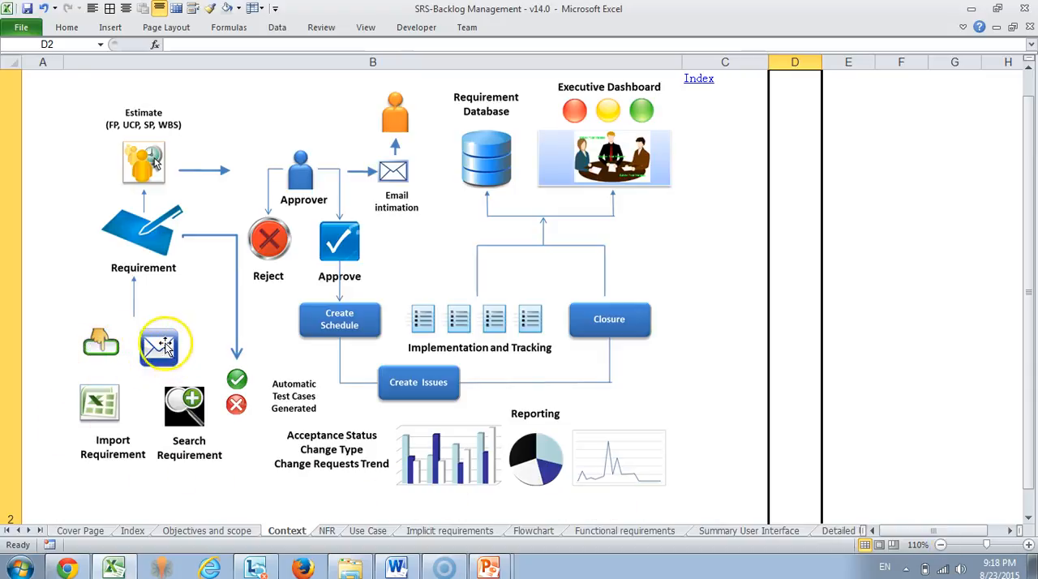
mouse_move(182, 397)
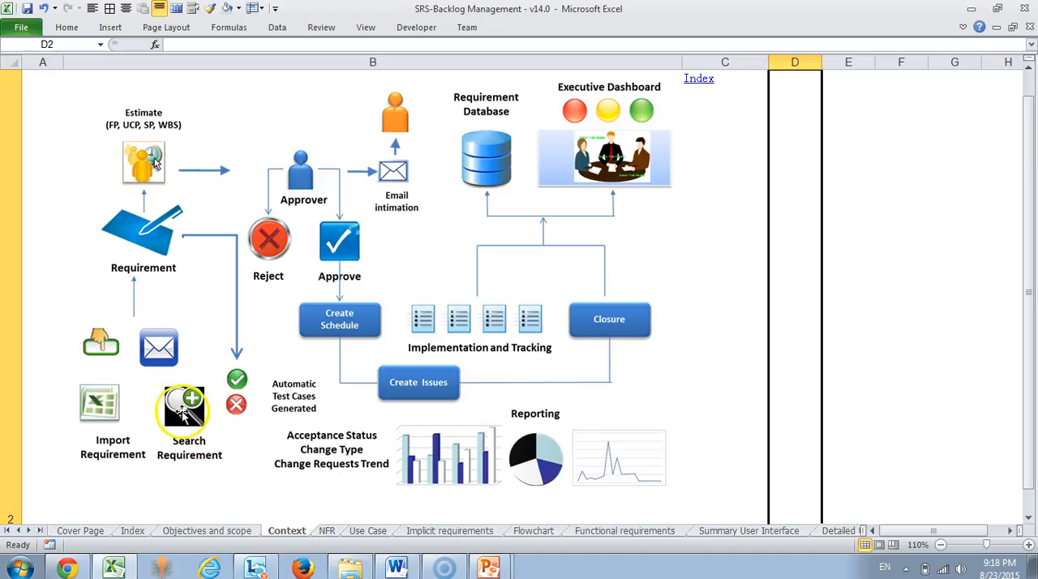
mouse_move(159, 243)
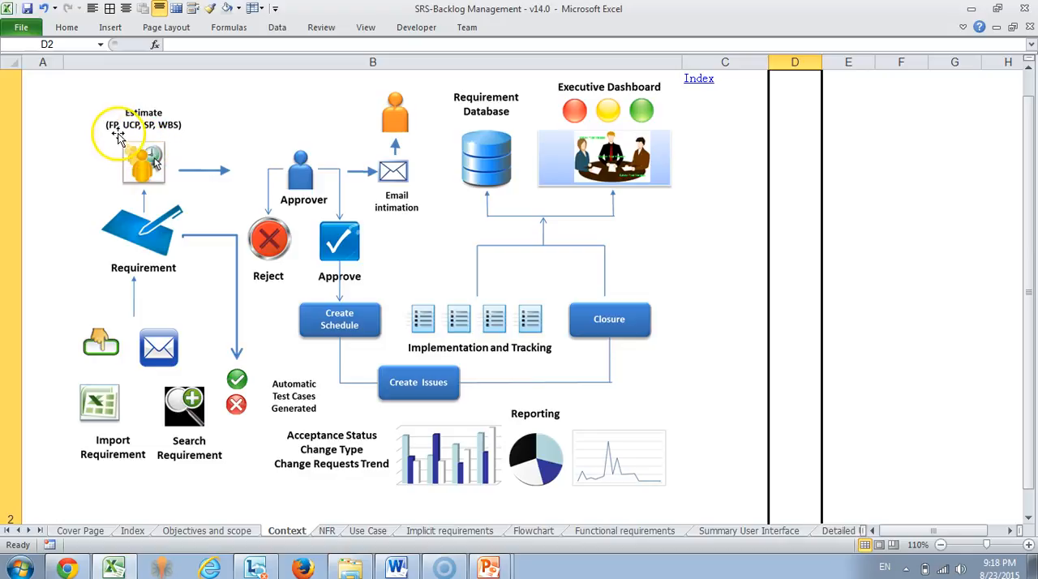
mouse_move(172, 130)
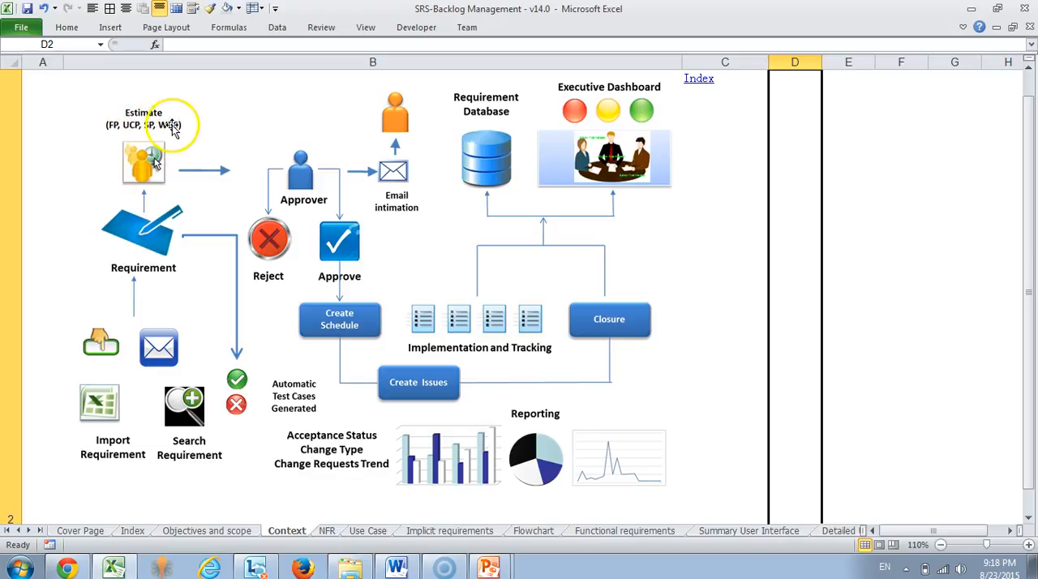
mouse_move(262, 158)
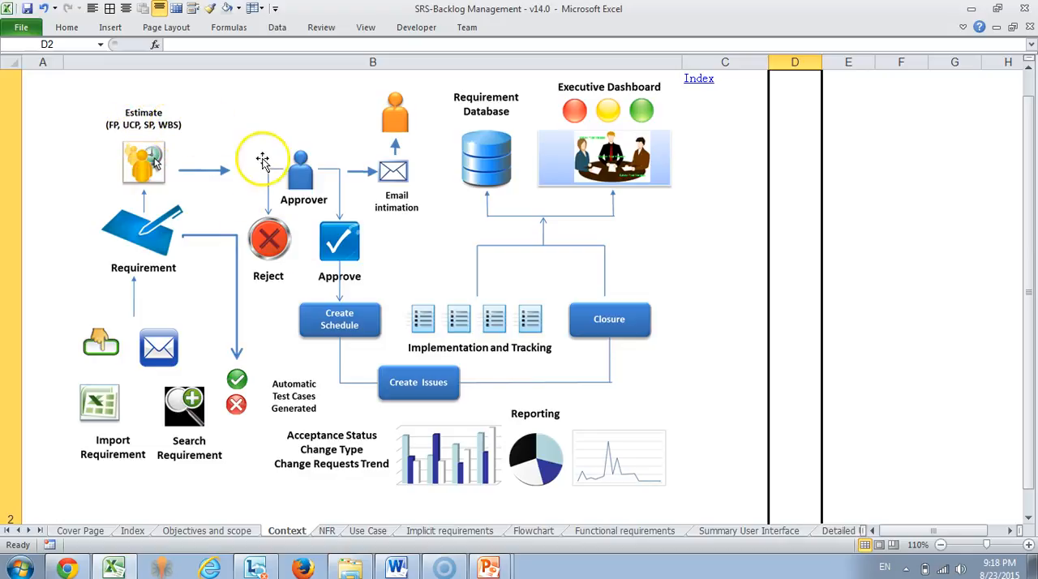
mouse_move(359, 294)
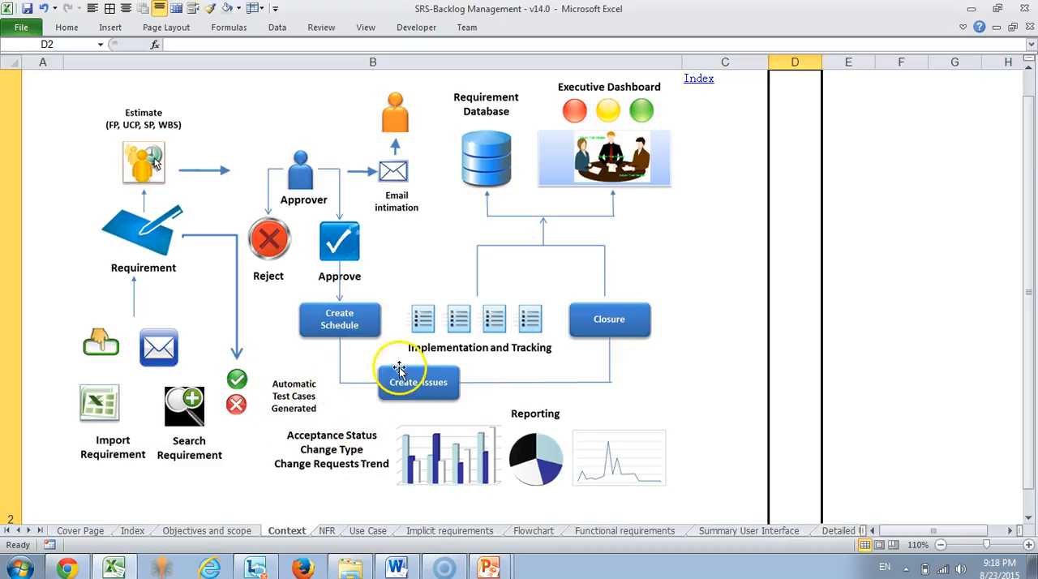
mouse_move(466, 388)
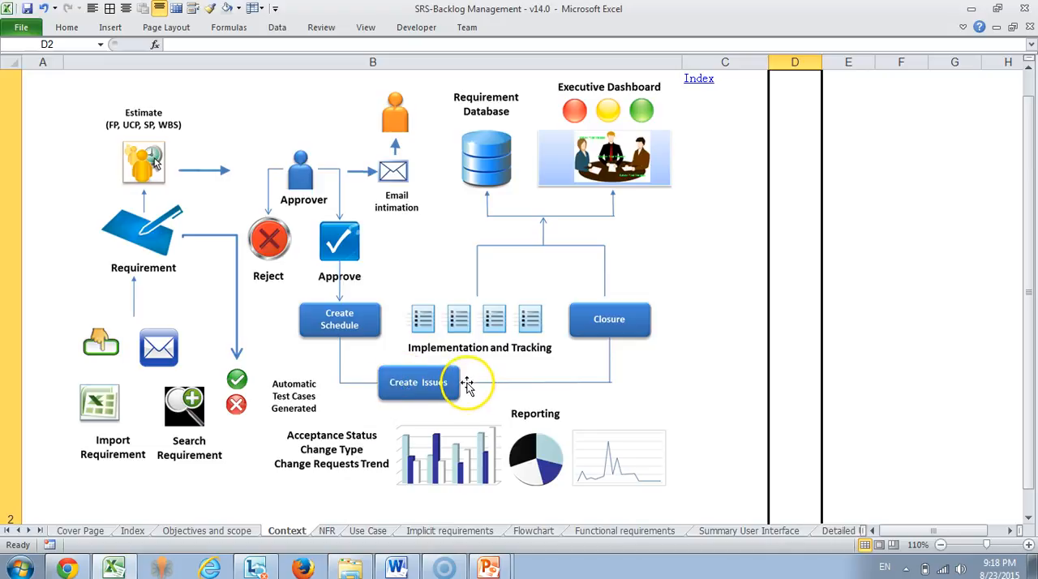
mouse_move(339, 319)
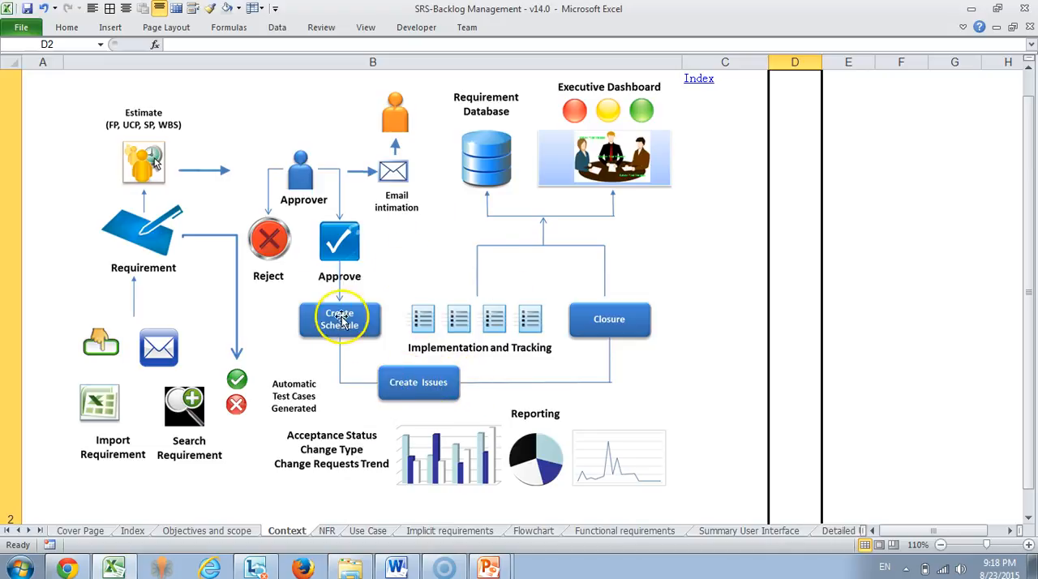
mouse_move(523, 131)
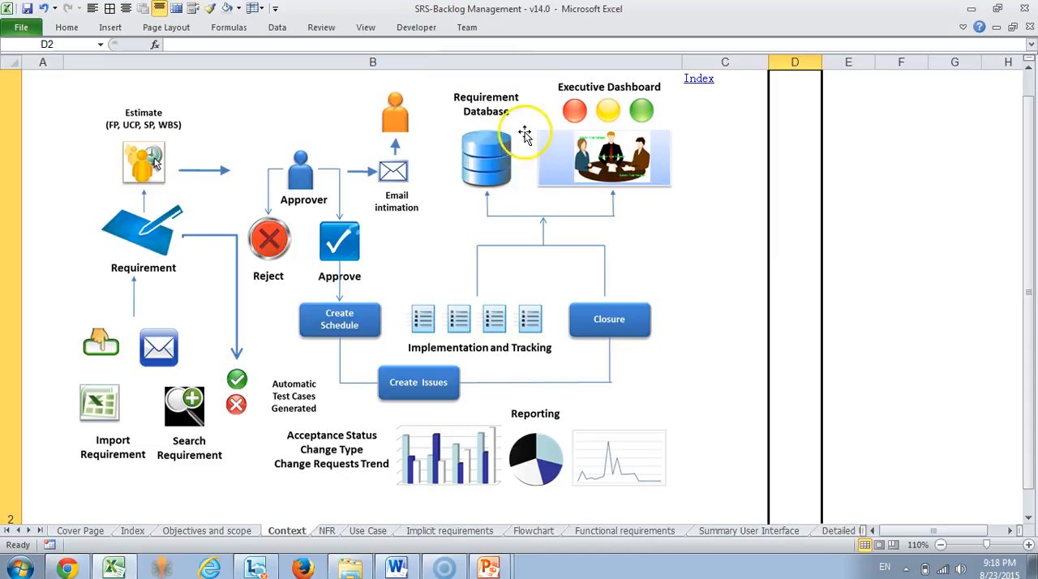
mouse_move(487, 130)
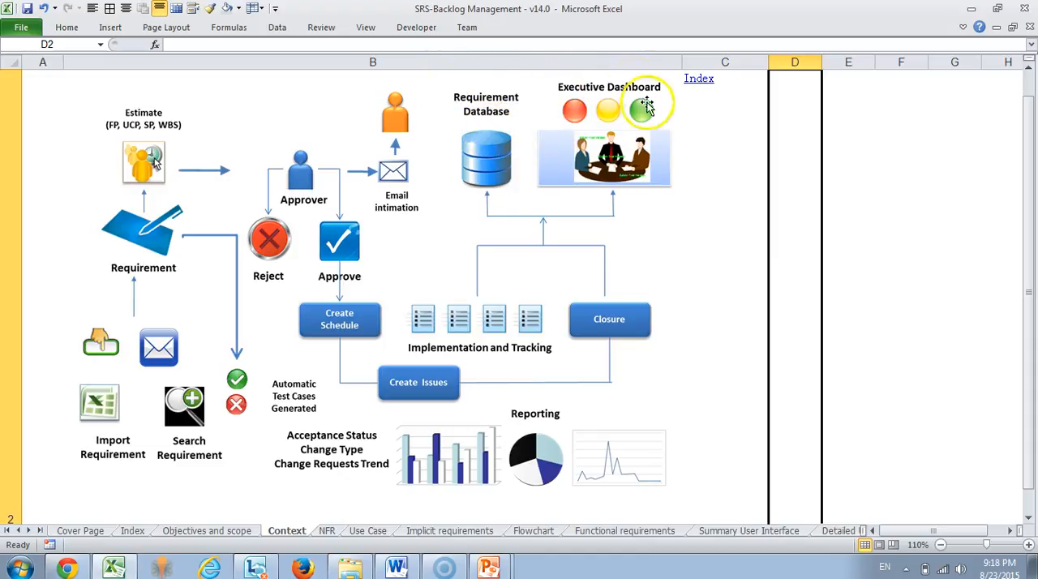
mouse_move(665, 191)
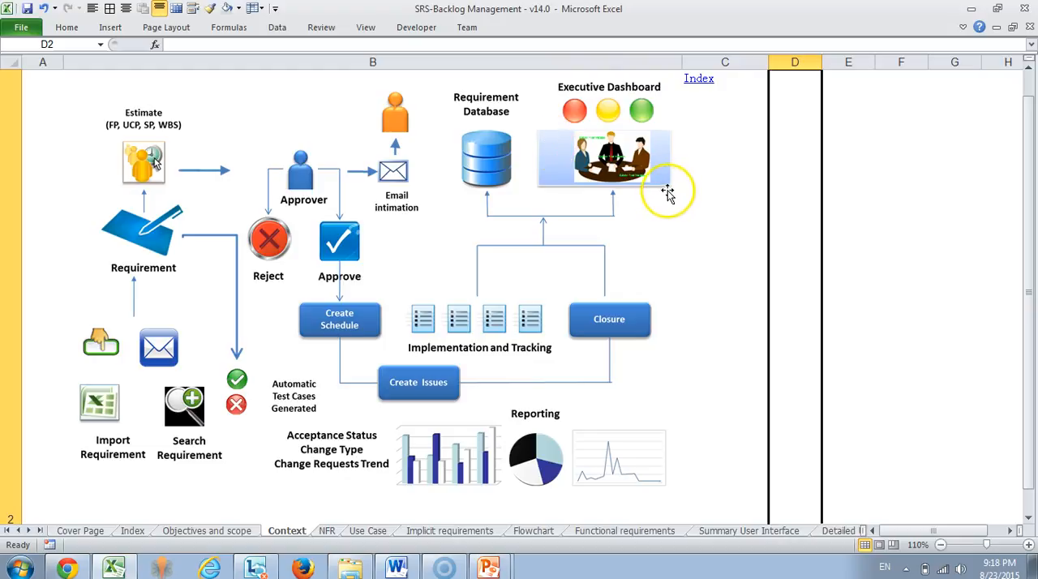
mouse_move(667, 193)
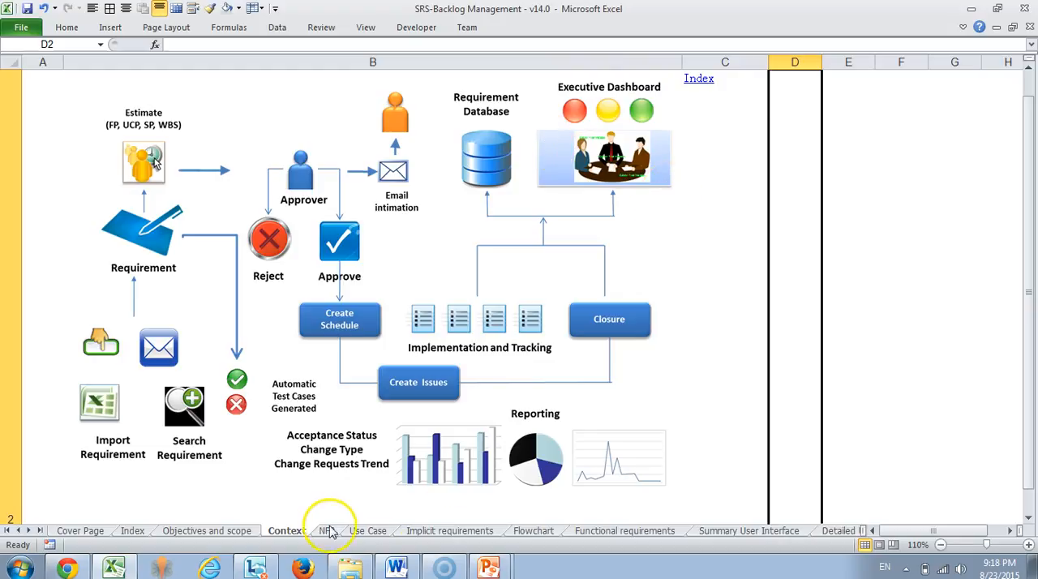
Switch to the NFR sheet of non-functional requirements.
click(327, 530)
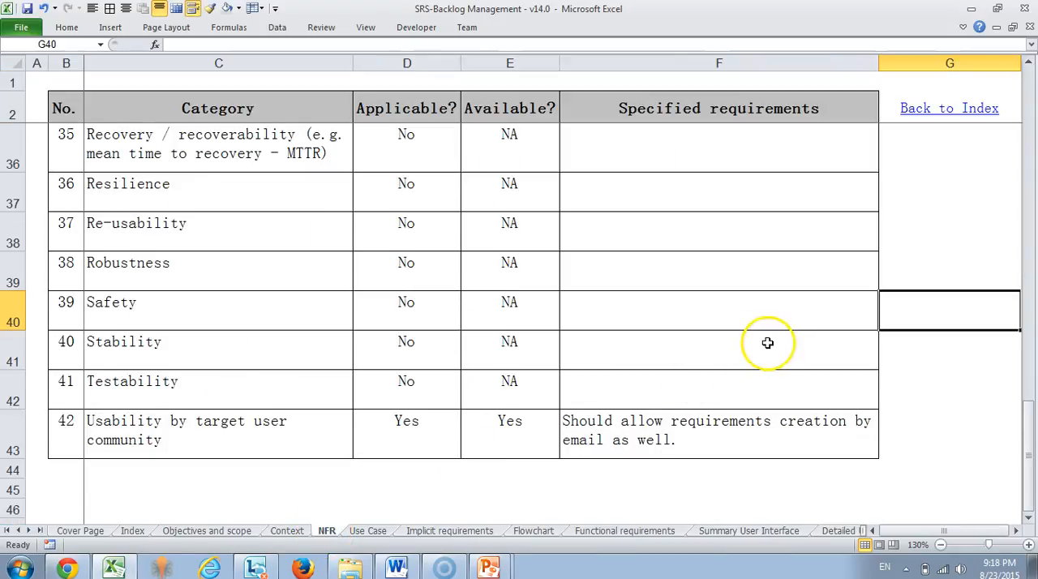
scroll(up, 3)
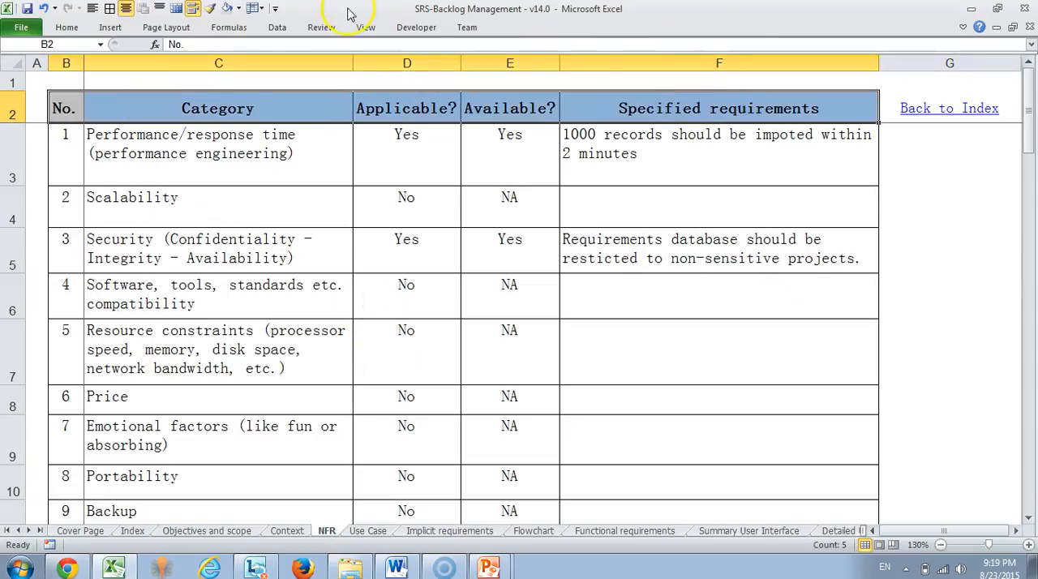
click(445, 126)
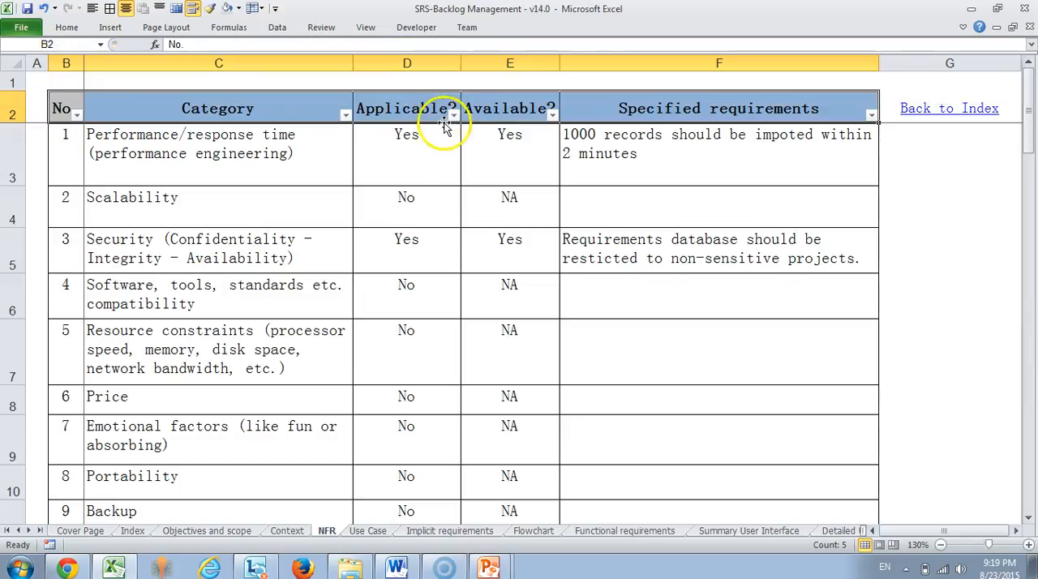
click(453, 114)
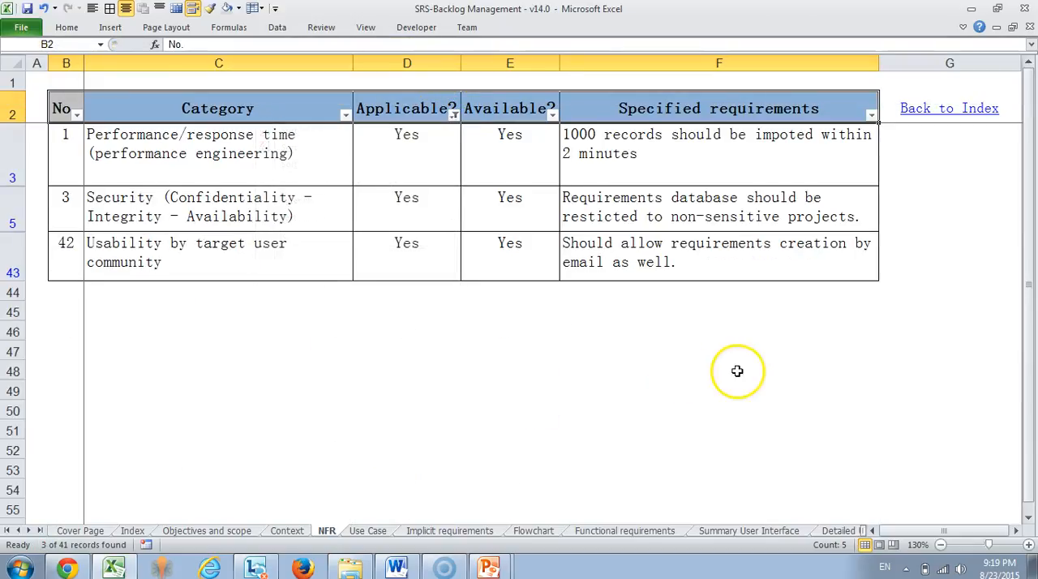
click(510, 390)
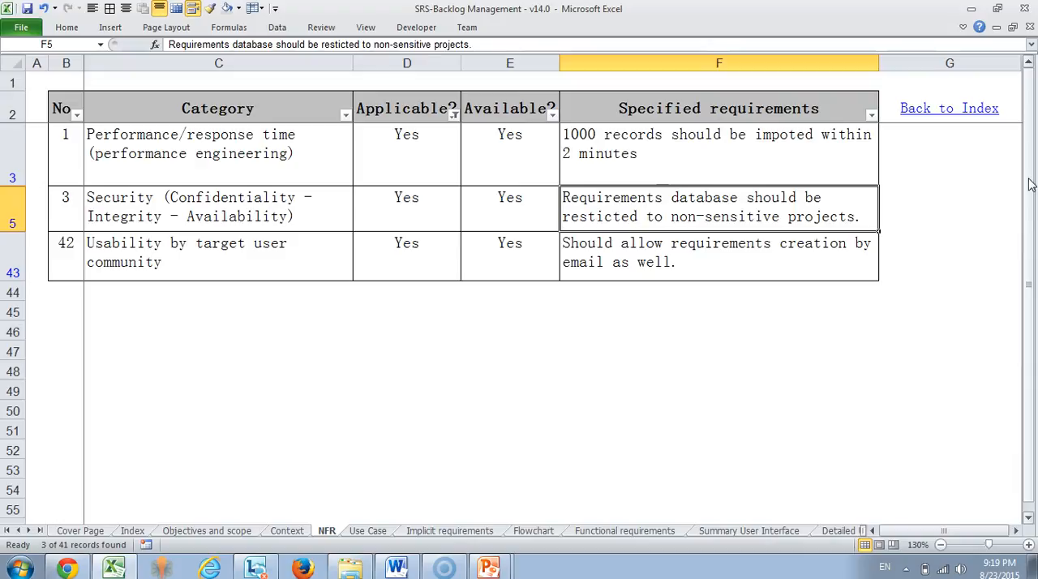
mouse_move(279, 262)
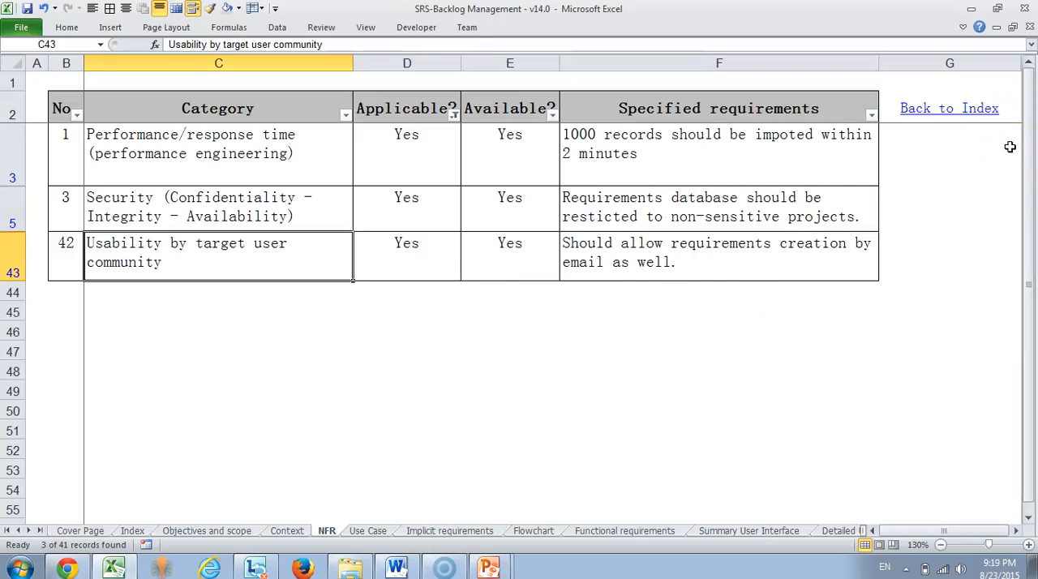
click(718, 252)
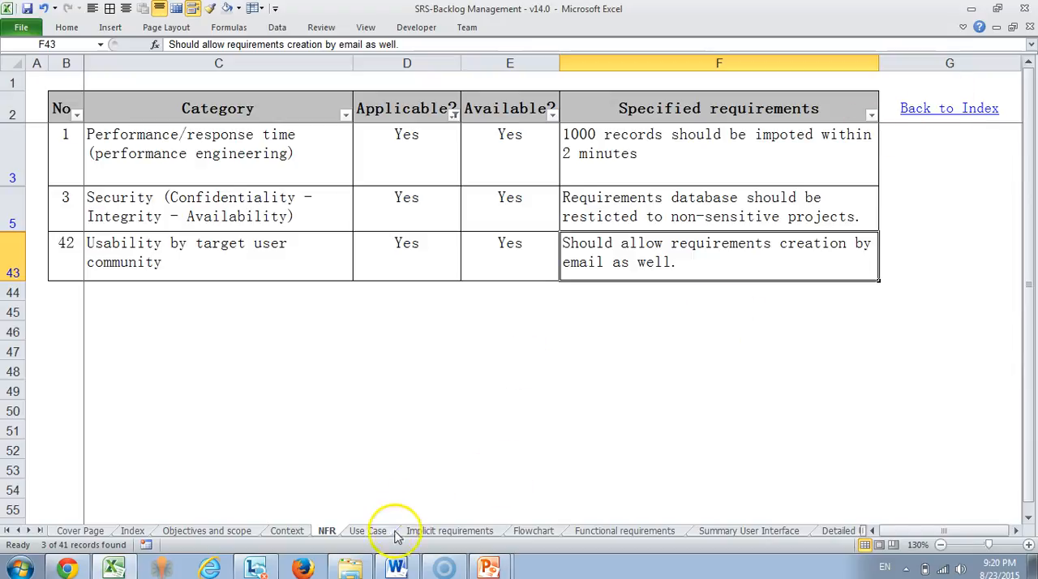
click(367, 531)
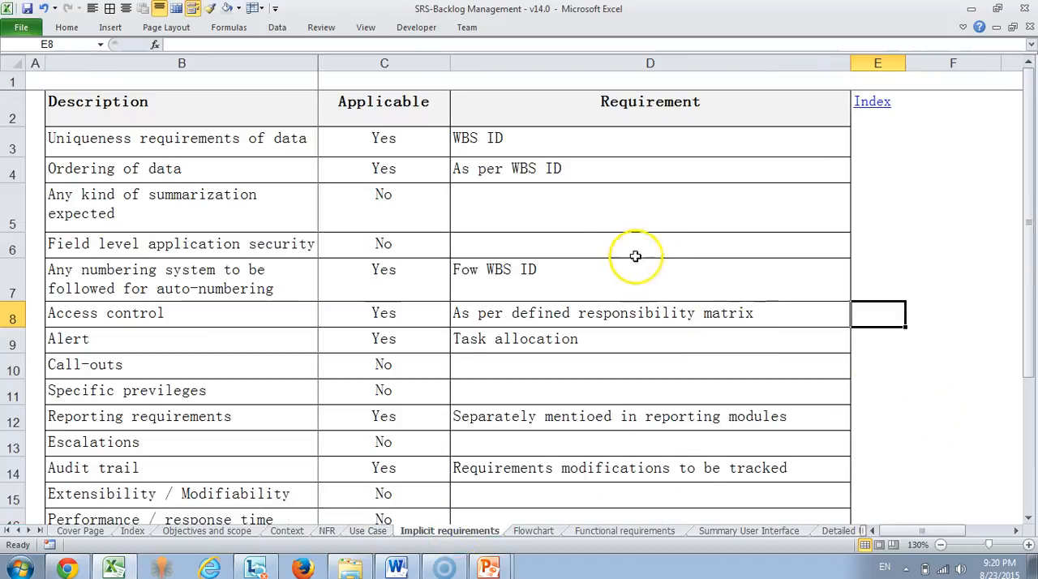
mouse_move(599, 205)
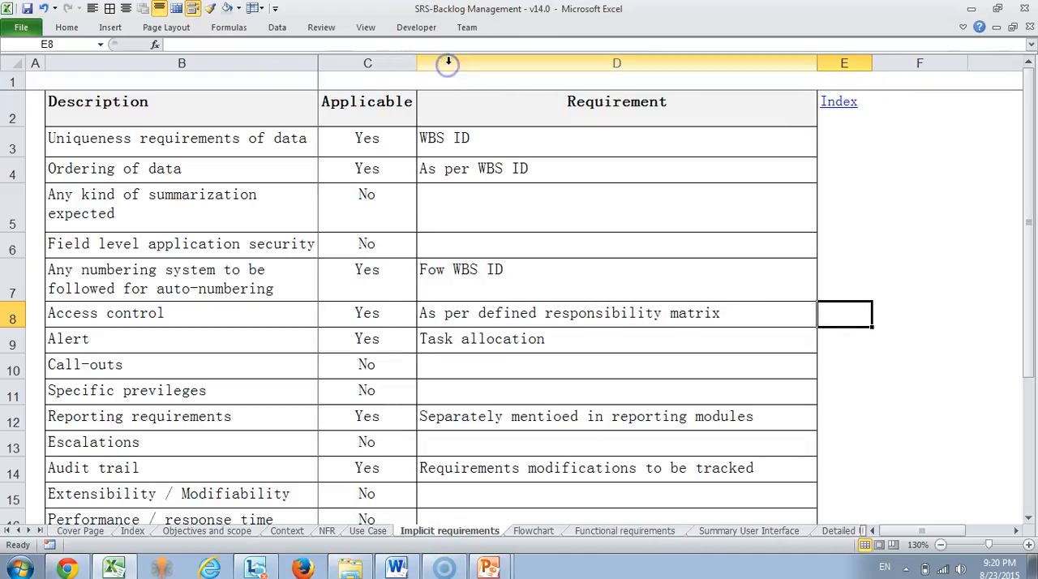
Select the first implicit requirement, Ordering of data, then Audit trail descriptions.
click(179, 138)
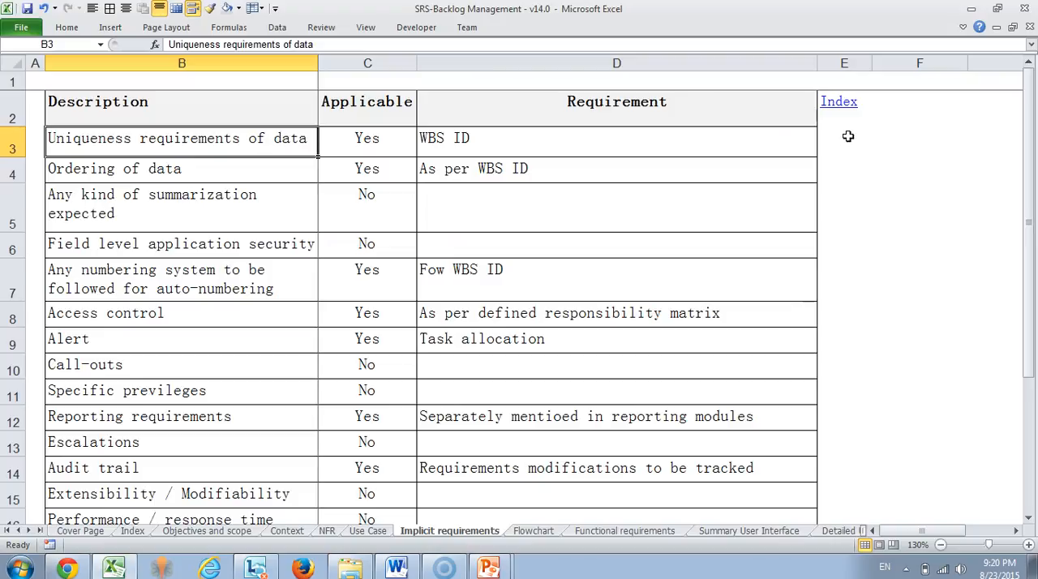
click(616, 138)
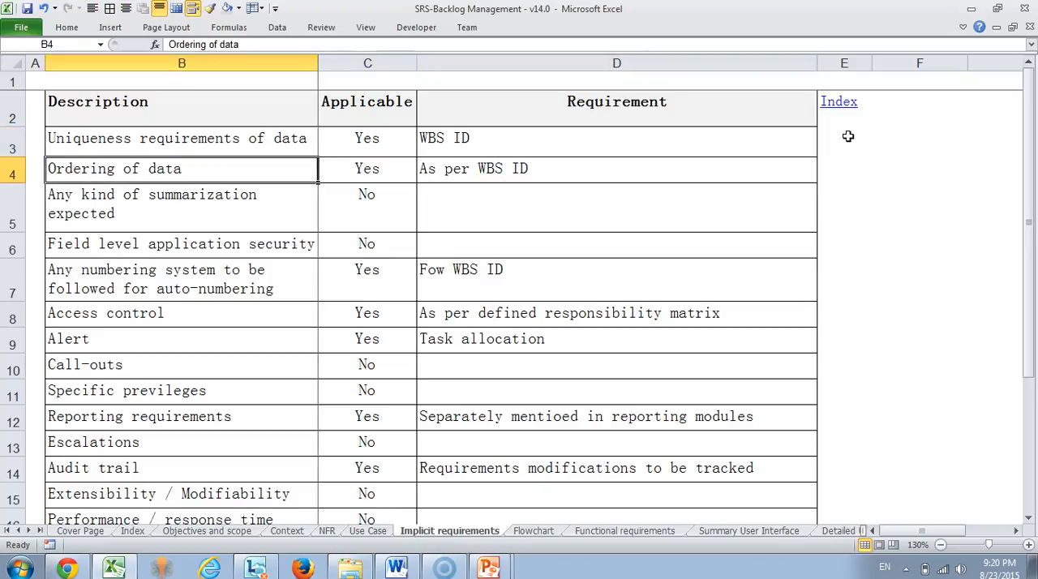
click(181, 207)
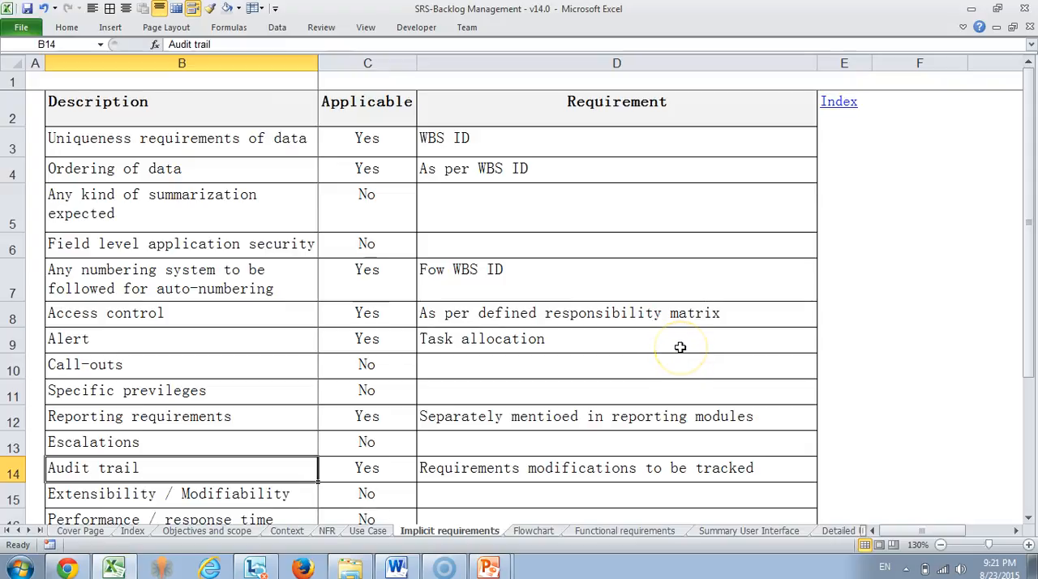
mouse_move(679, 347)
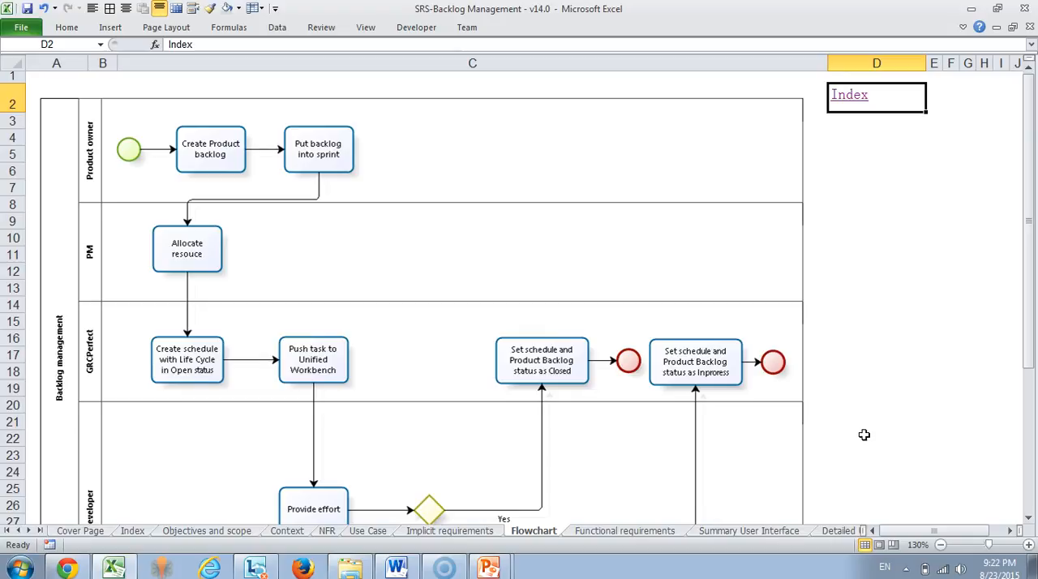
mouse_move(640, 530)
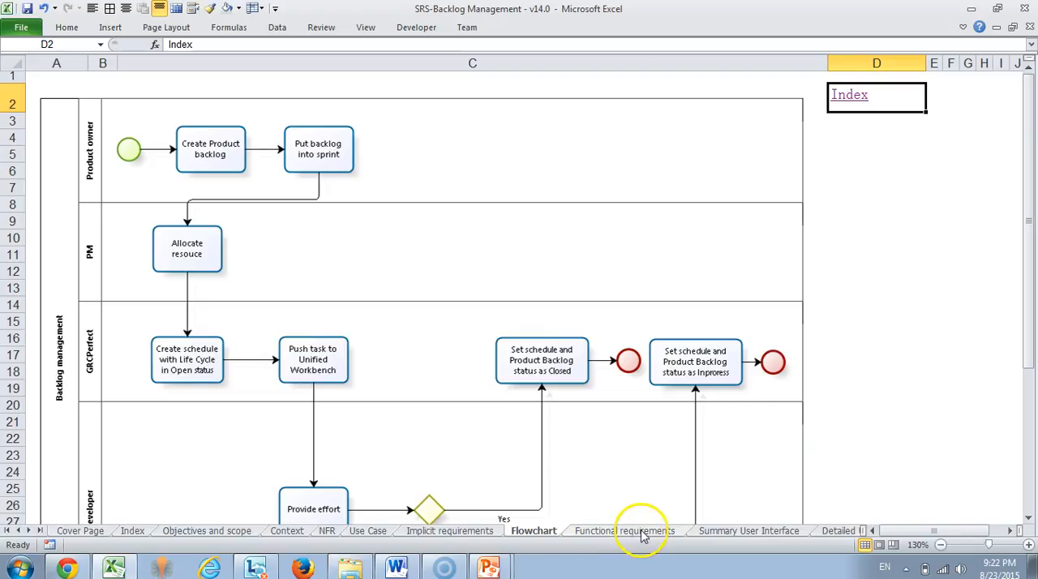
Open the Functional requirements sheet and select the first ranked requirement.
click(625, 530)
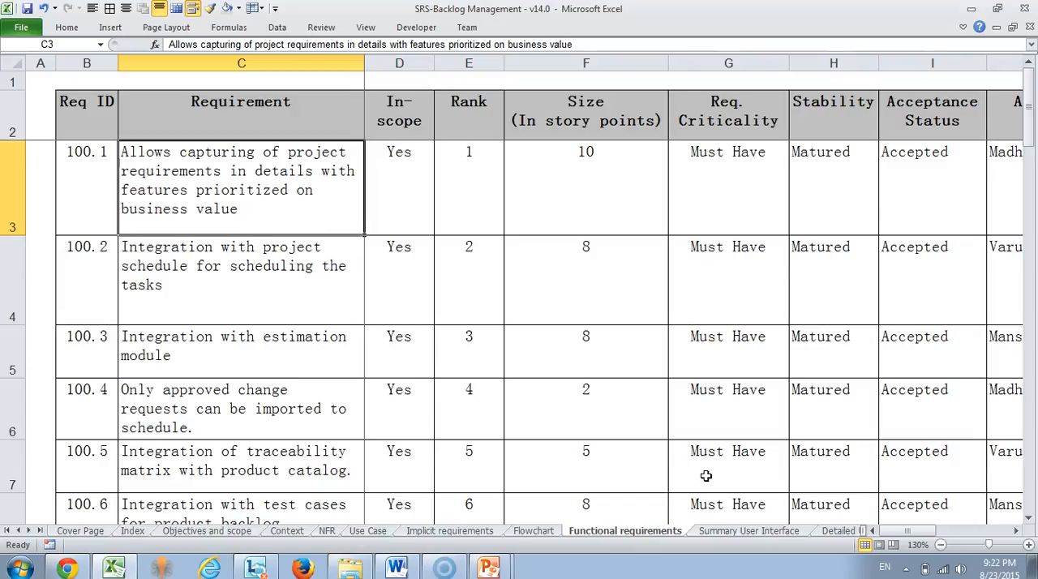
click(240, 114)
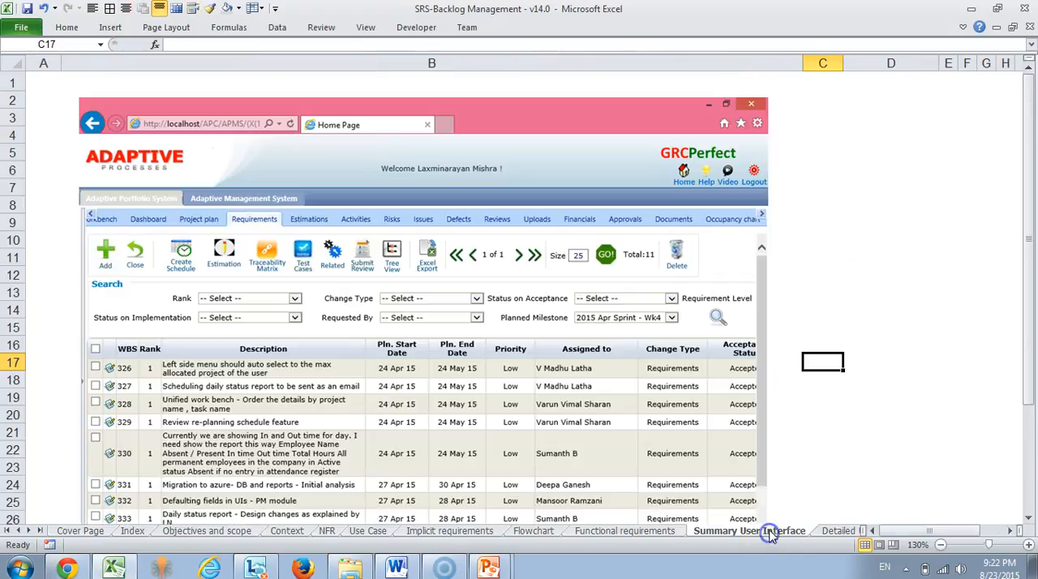
mouse_move(910, 401)
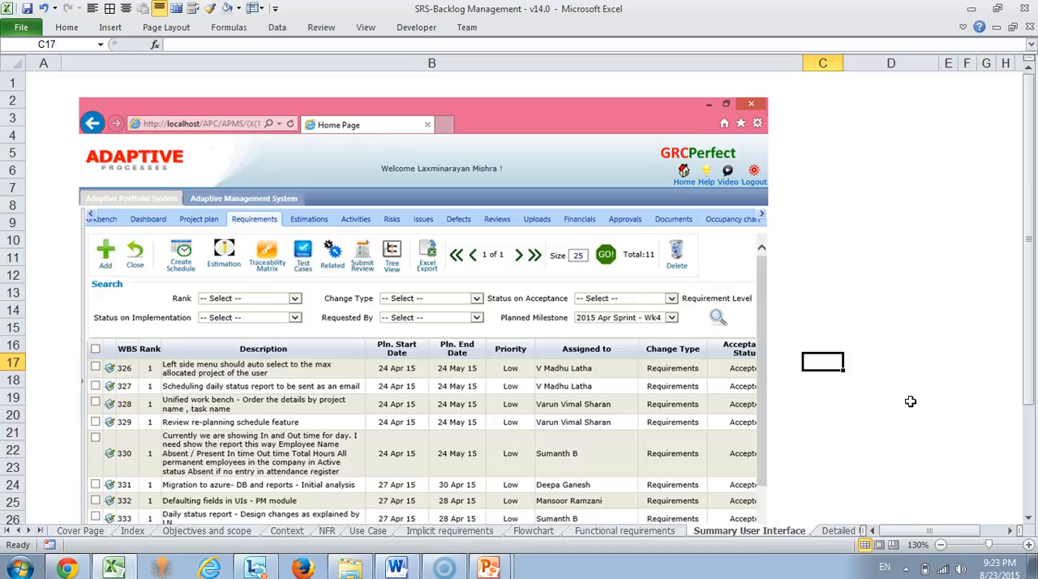
mouse_move(874, 513)
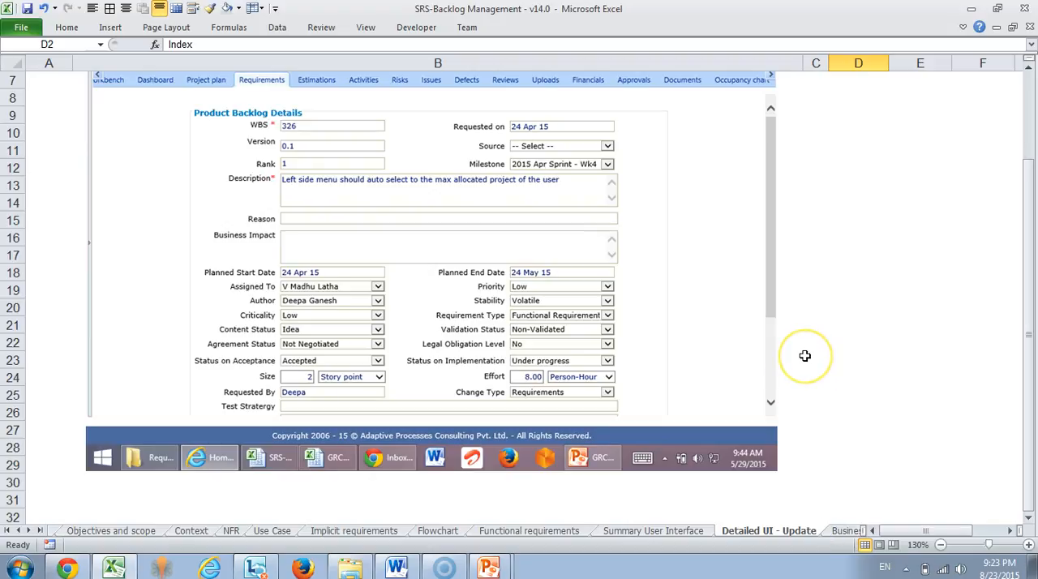
mouse_move(805, 355)
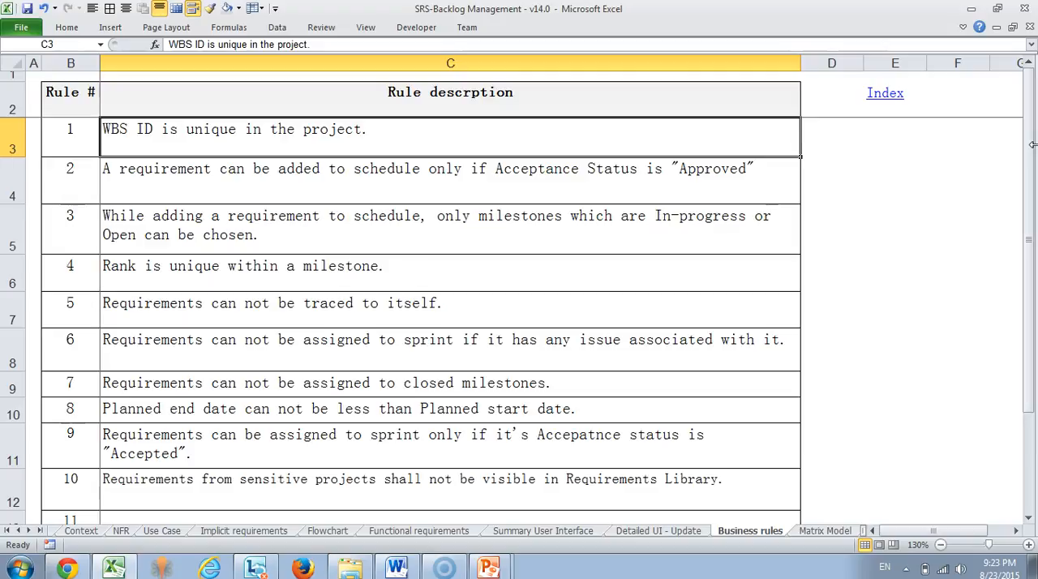
mouse_move(810, 157)
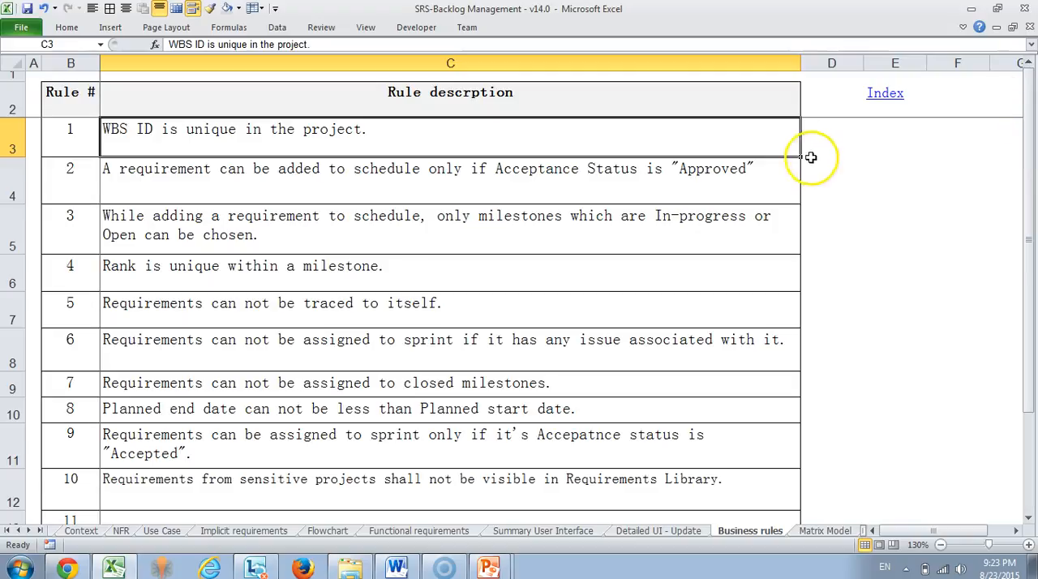
Select business rules 2 and 3, reaching the in-progress milestone scheduling rule.
click(450, 180)
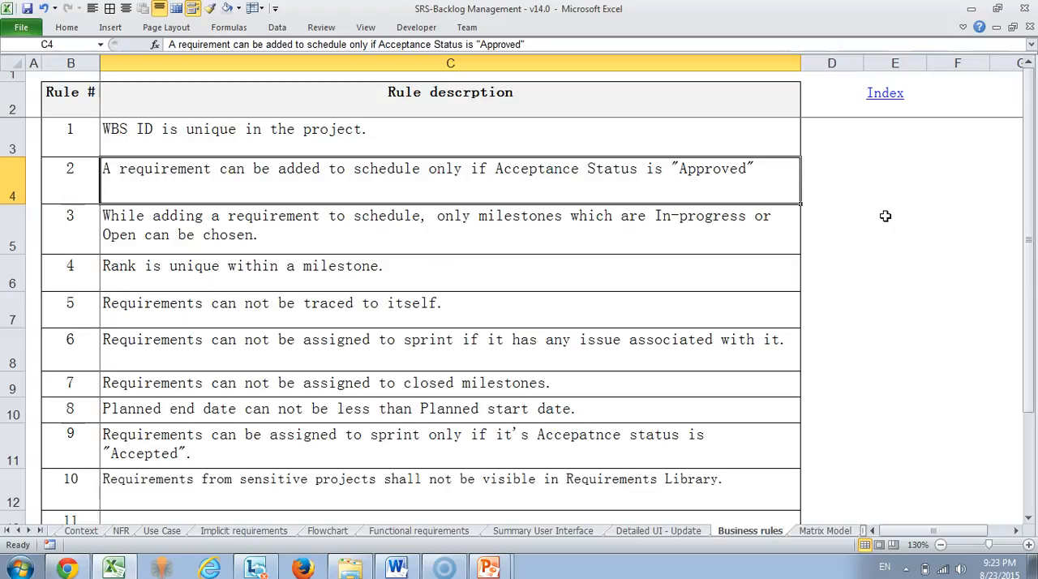
click(357, 227)
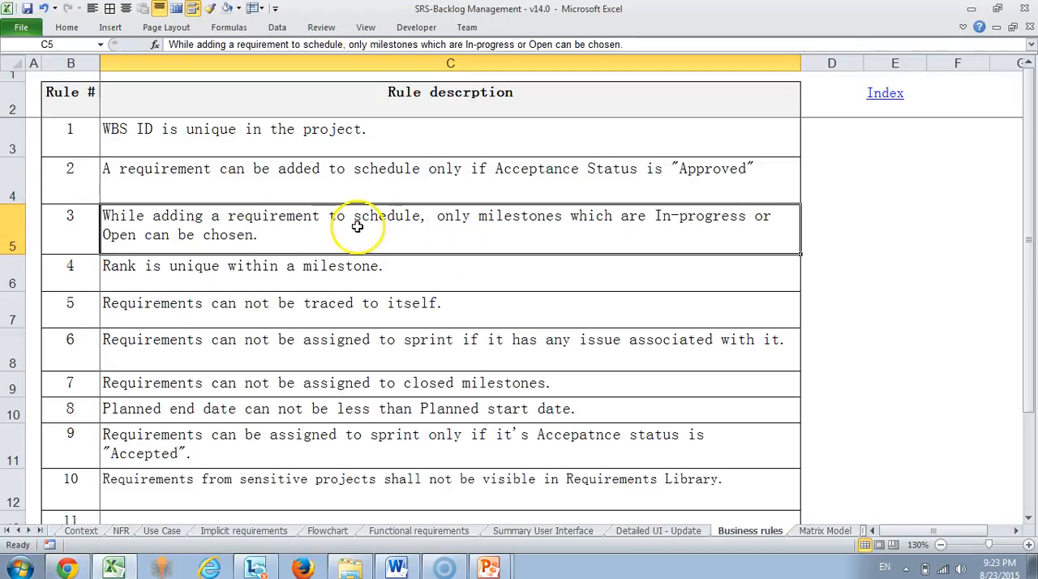
mouse_move(646, 240)
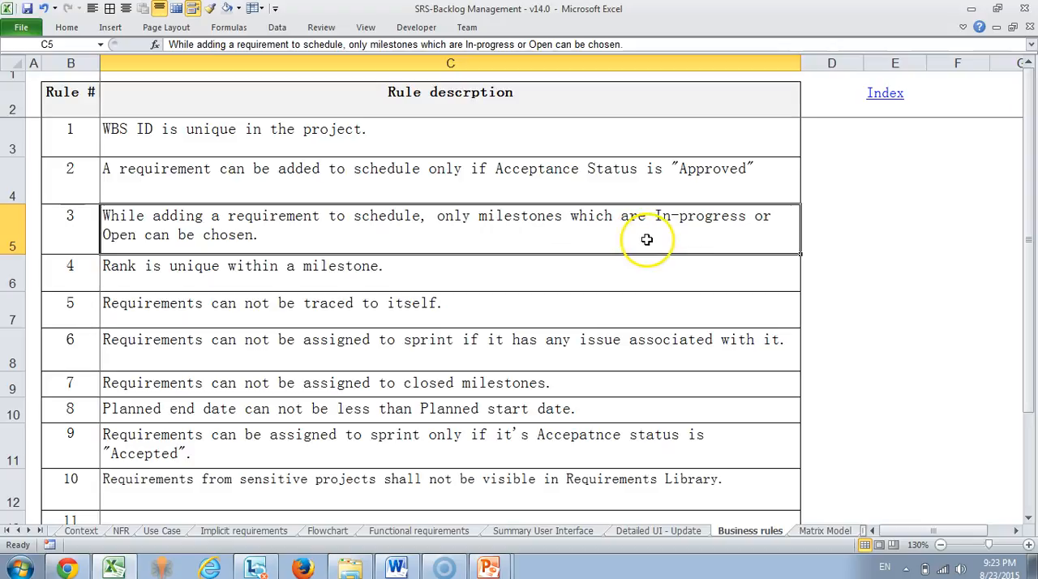
mouse_move(690, 240)
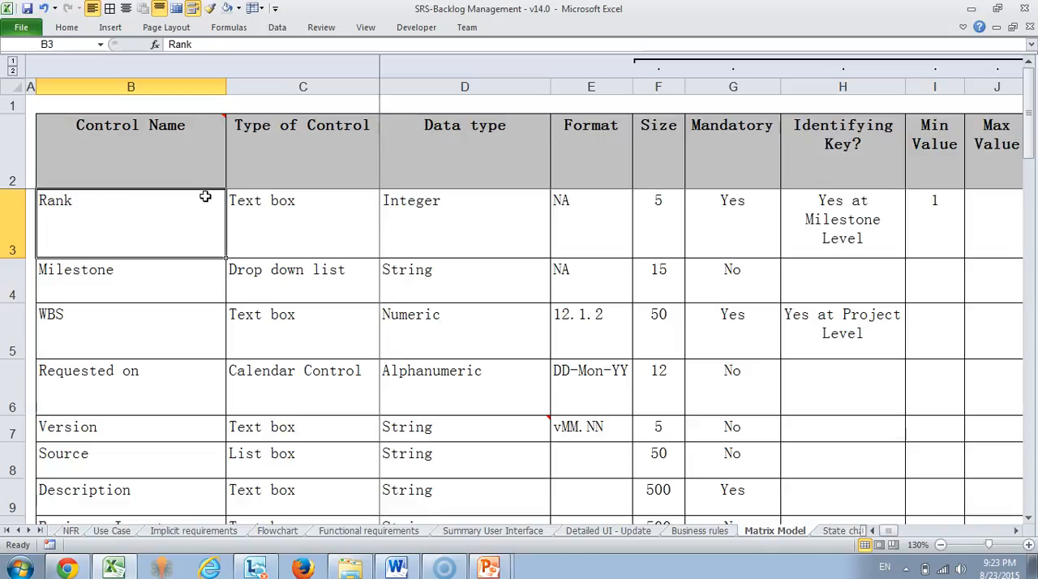
Select Control Name, narrow column B, and move to the State chart sheet.
click(130, 151)
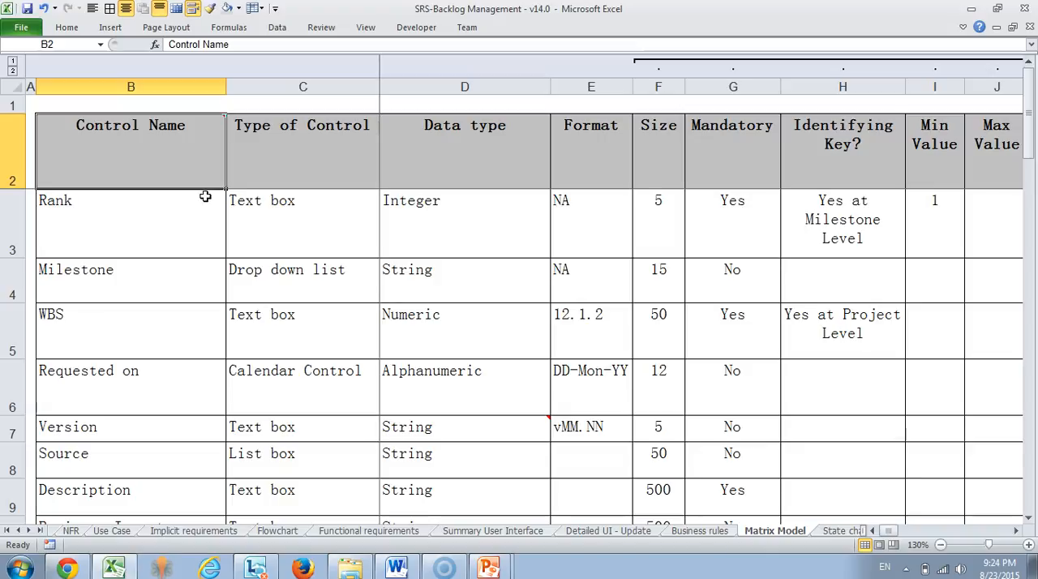
mouse_move(176, 198)
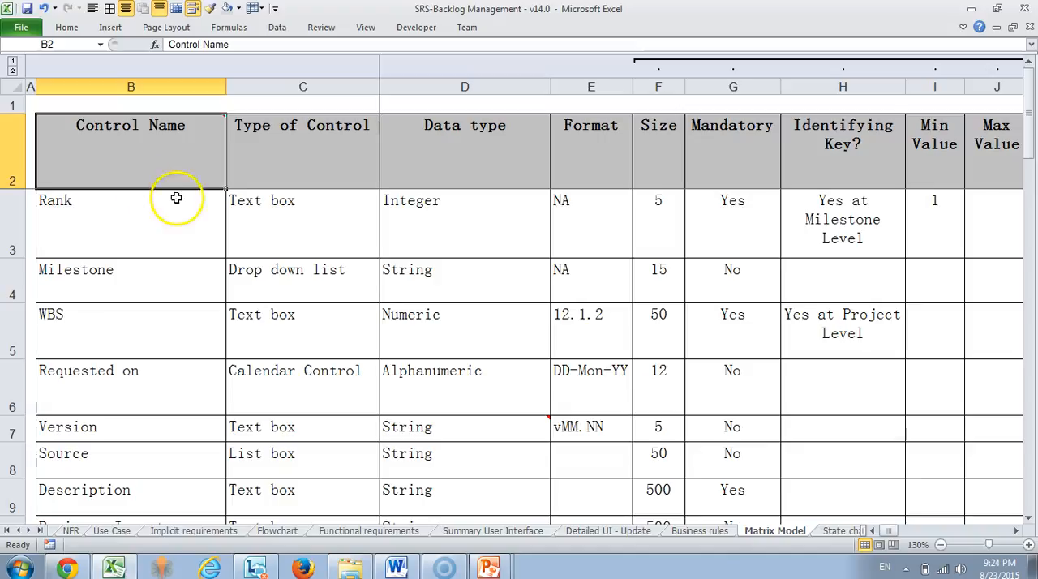
drag(225, 87, 164, 86)
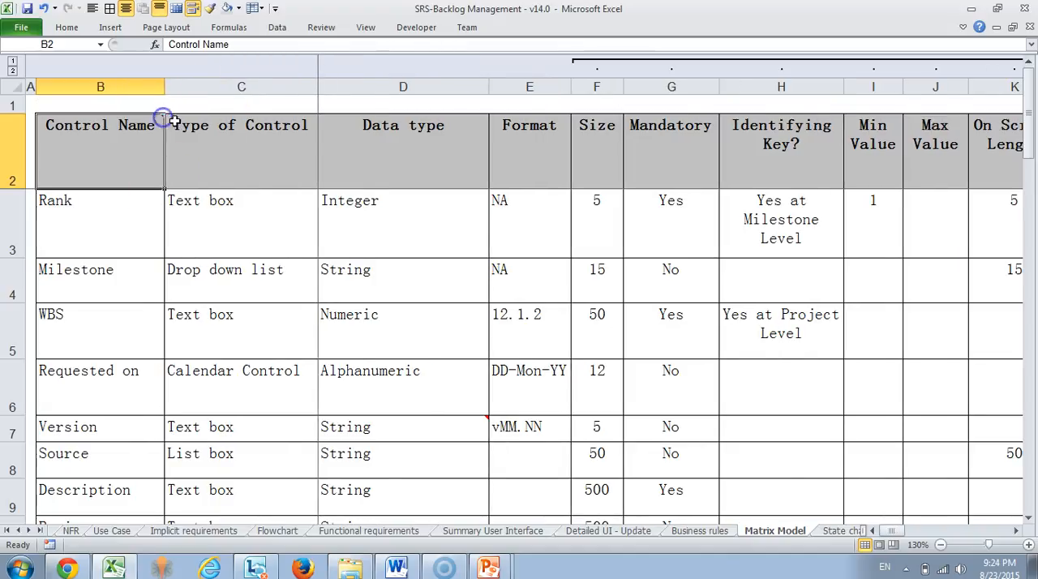
mouse_move(276, 156)
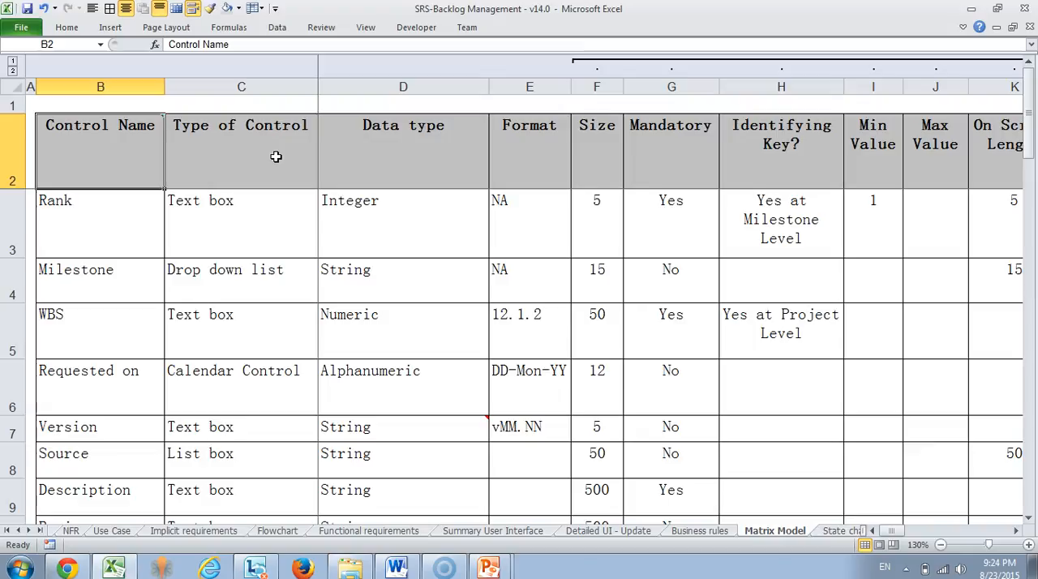
click(780, 531)
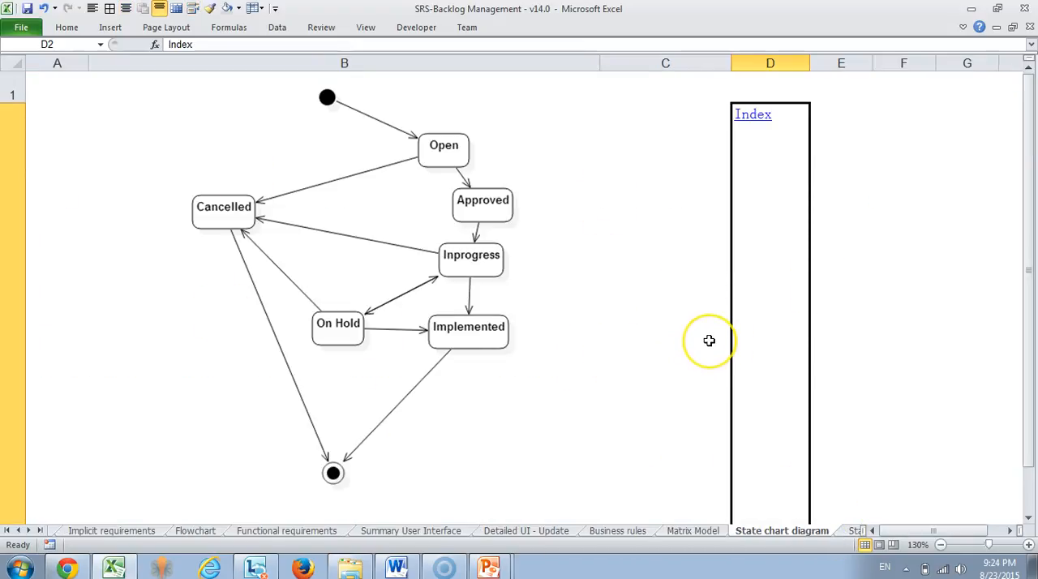
mouse_move(709, 341)
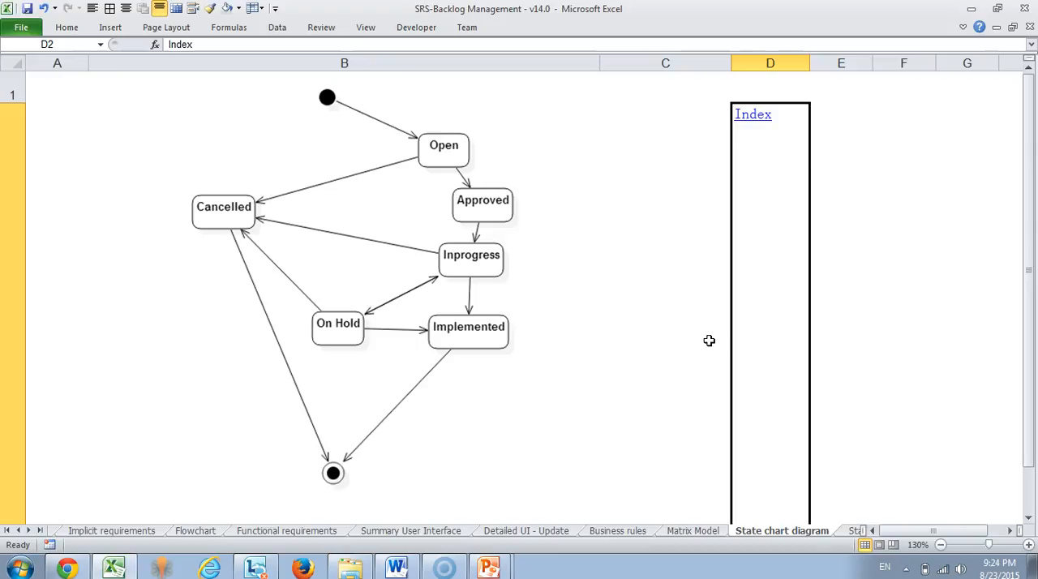
Switch to the State transitions matrix sheet.
click(785, 530)
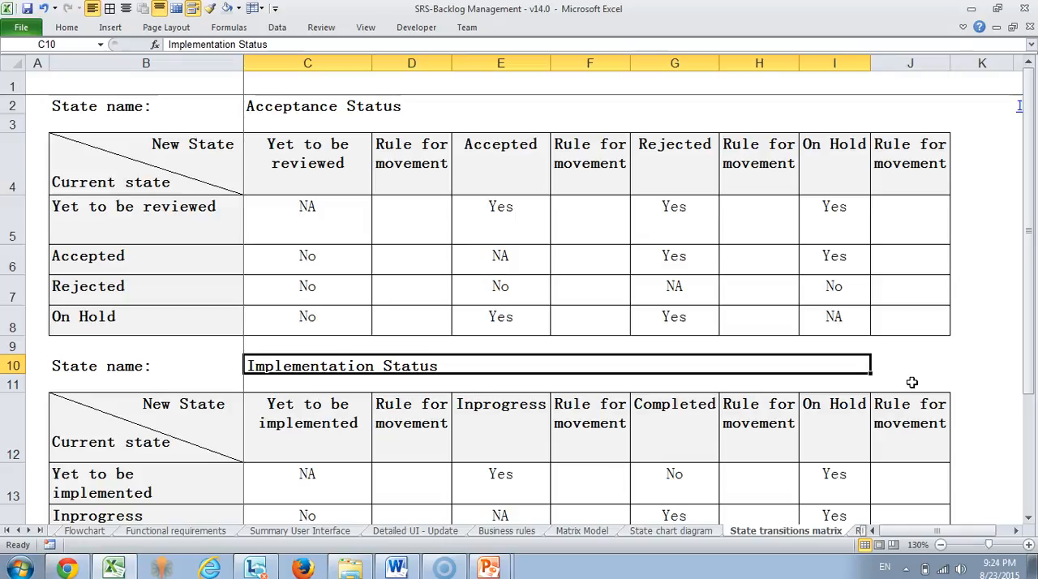
mouse_move(150, 226)
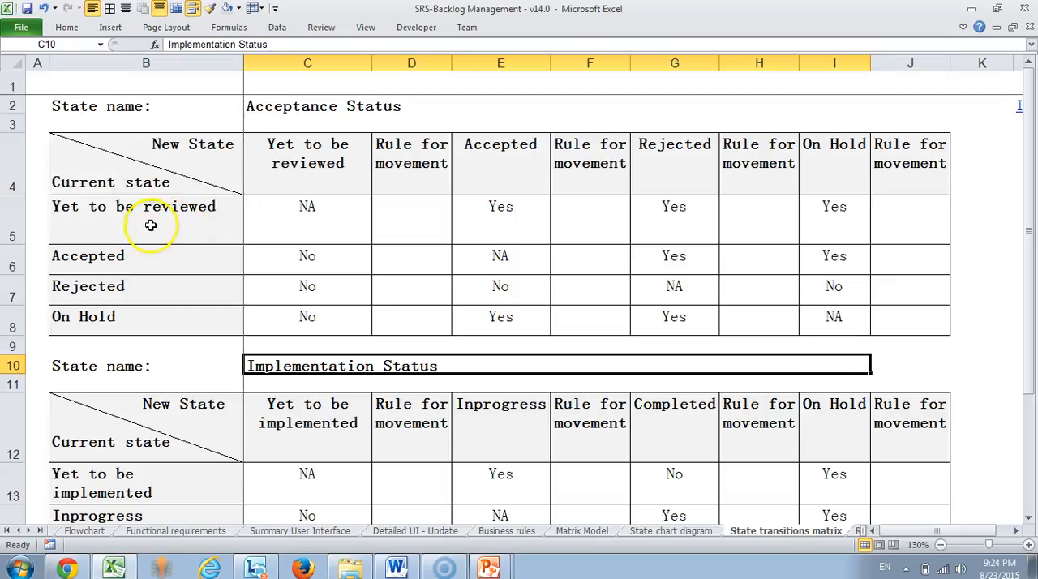
Select the Acceptance Status table's Current state / New State header cell.
click(215, 156)
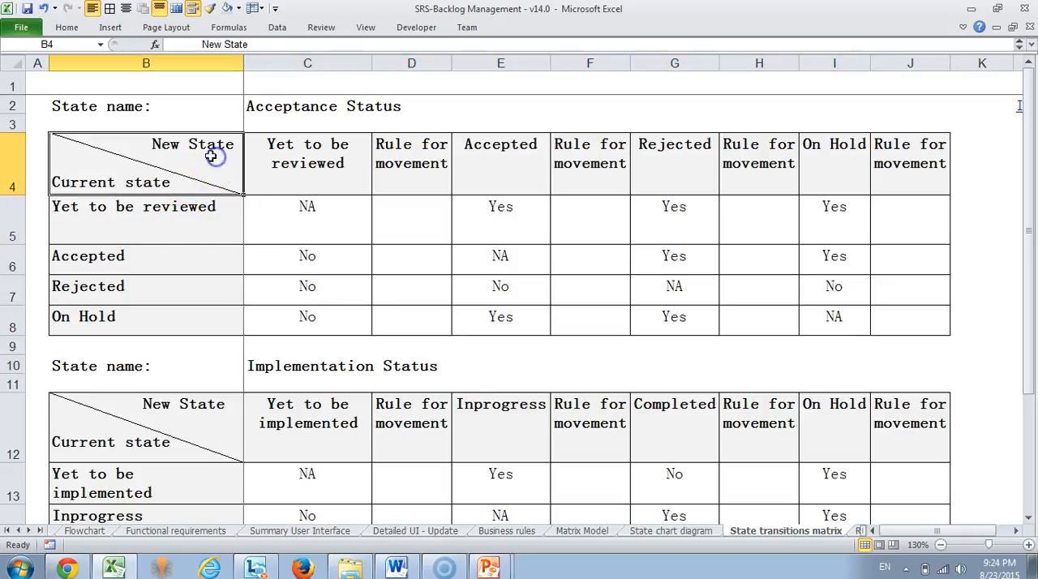
mouse_move(579, 287)
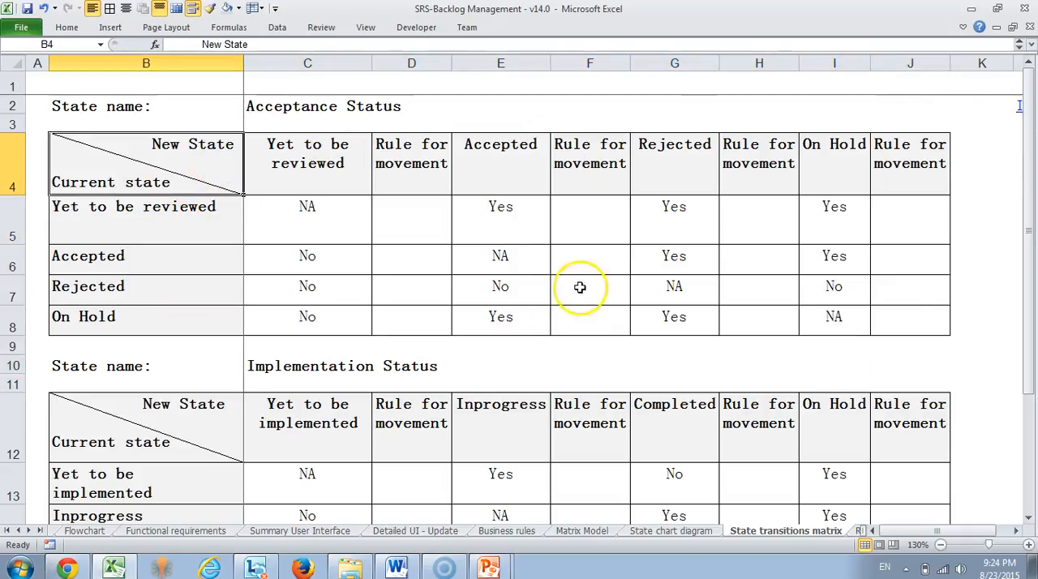
mouse_move(355, 259)
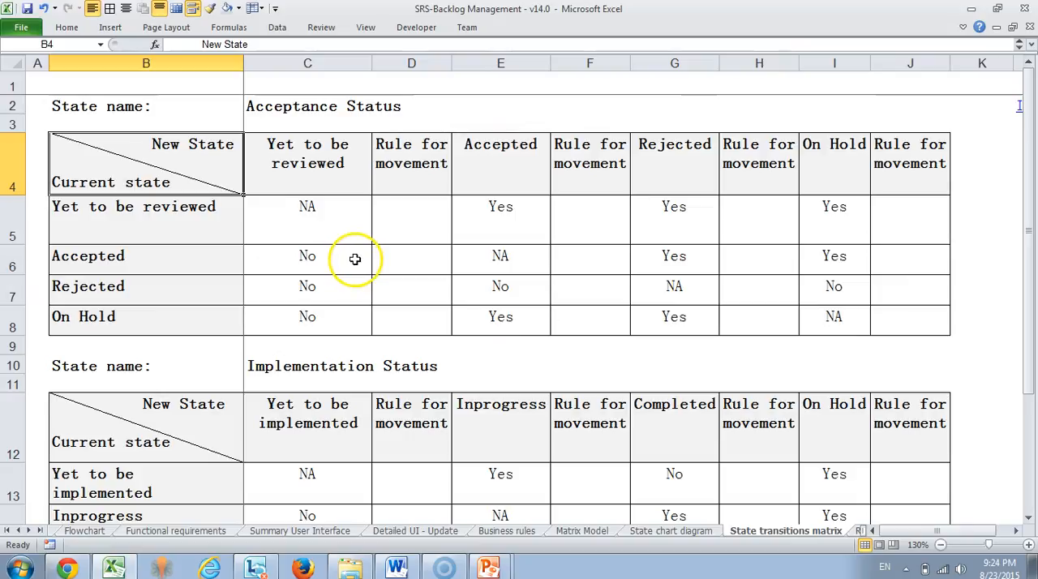
mouse_move(407, 268)
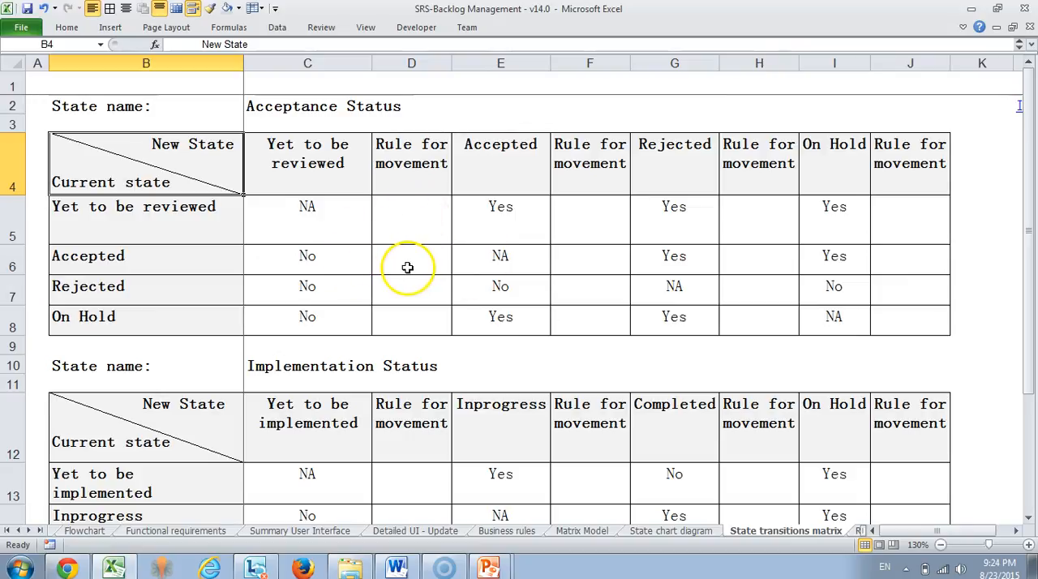
mouse_move(399, 375)
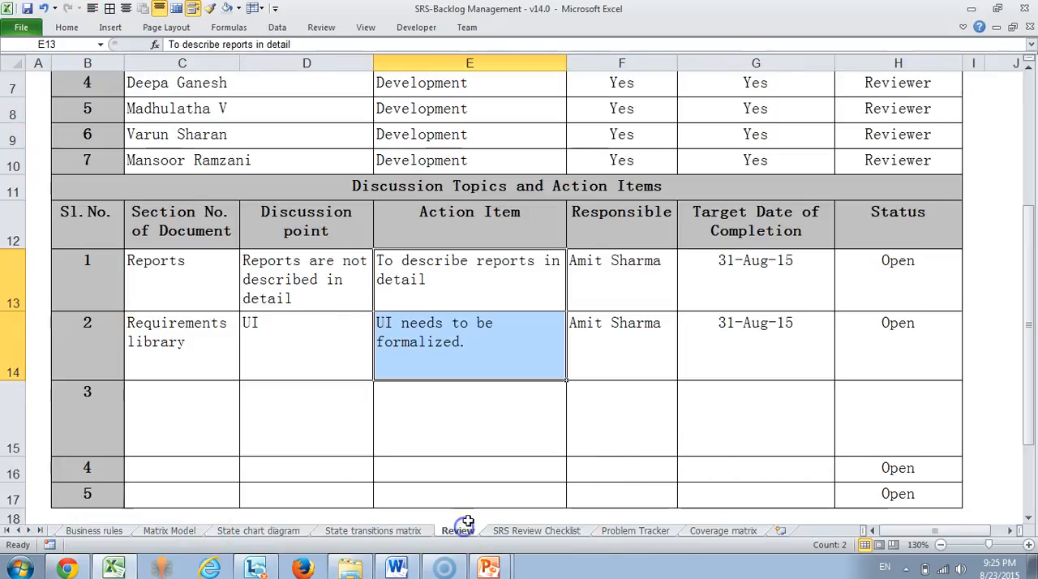
Scroll over the Review sheet, then switch to the Problem Tracker sheet.
scroll(up, 3)
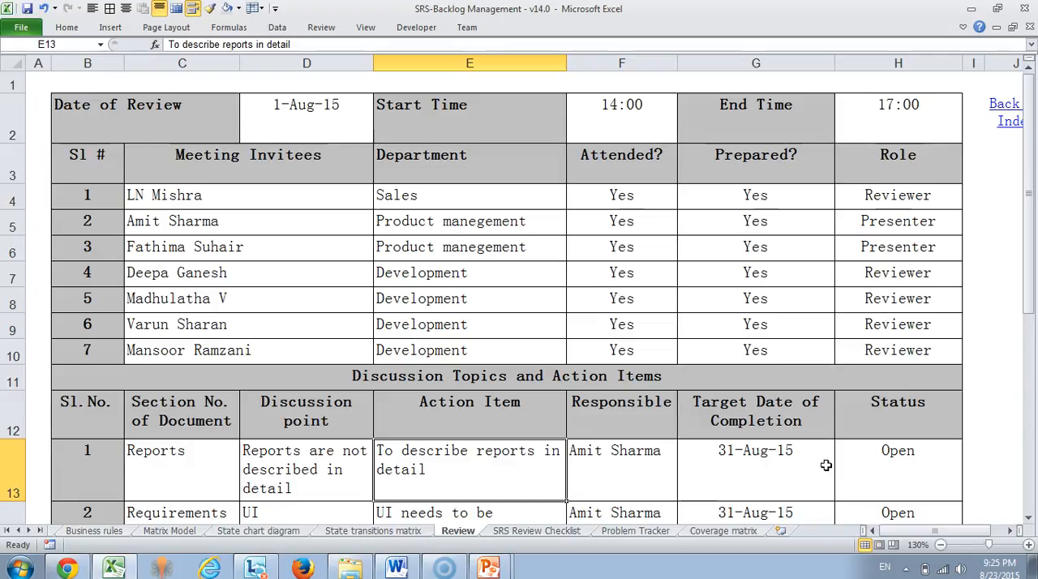
scroll(down, 3)
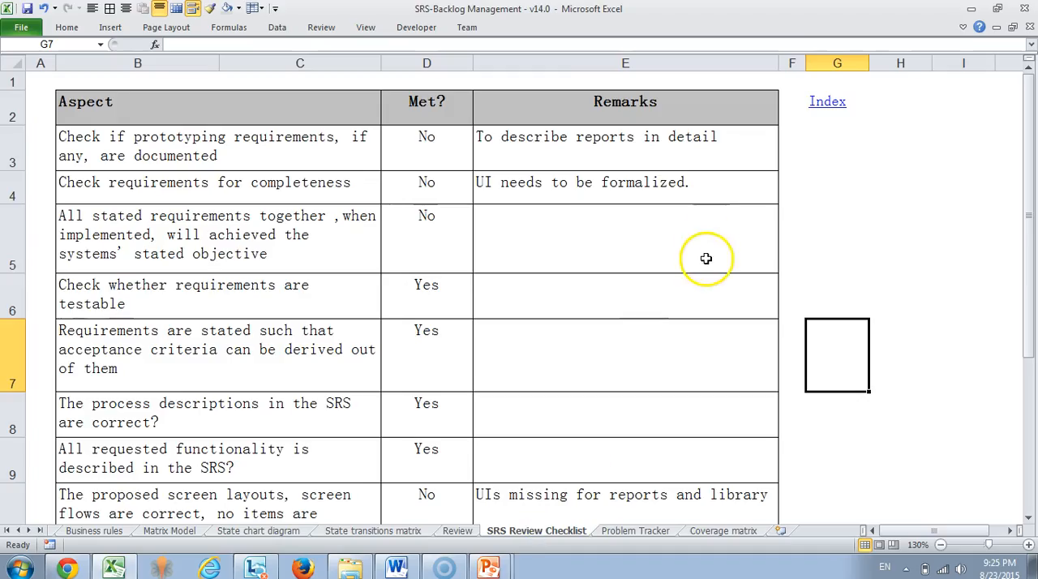
mouse_move(696, 250)
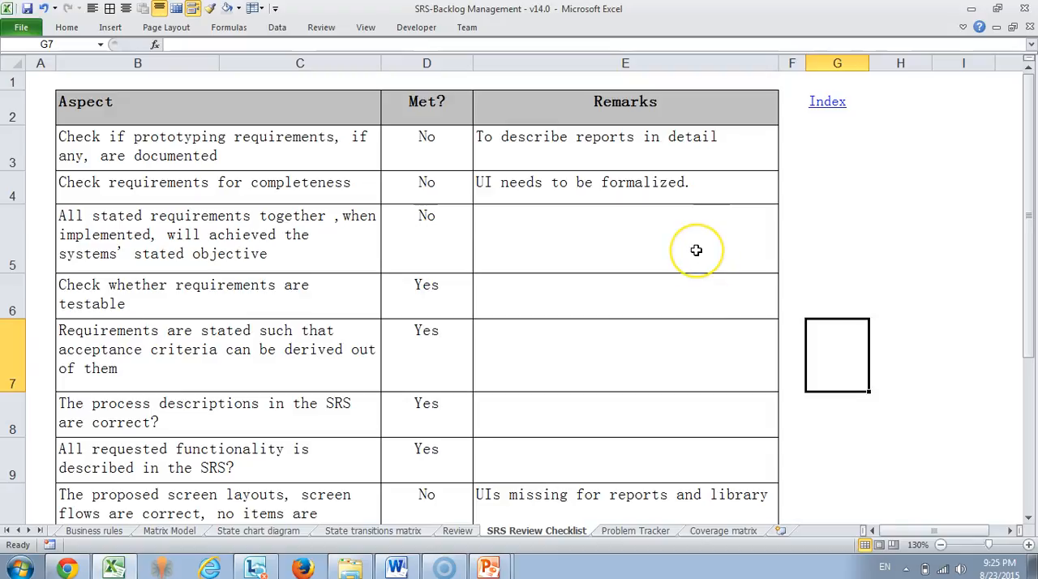
mouse_move(696, 250)
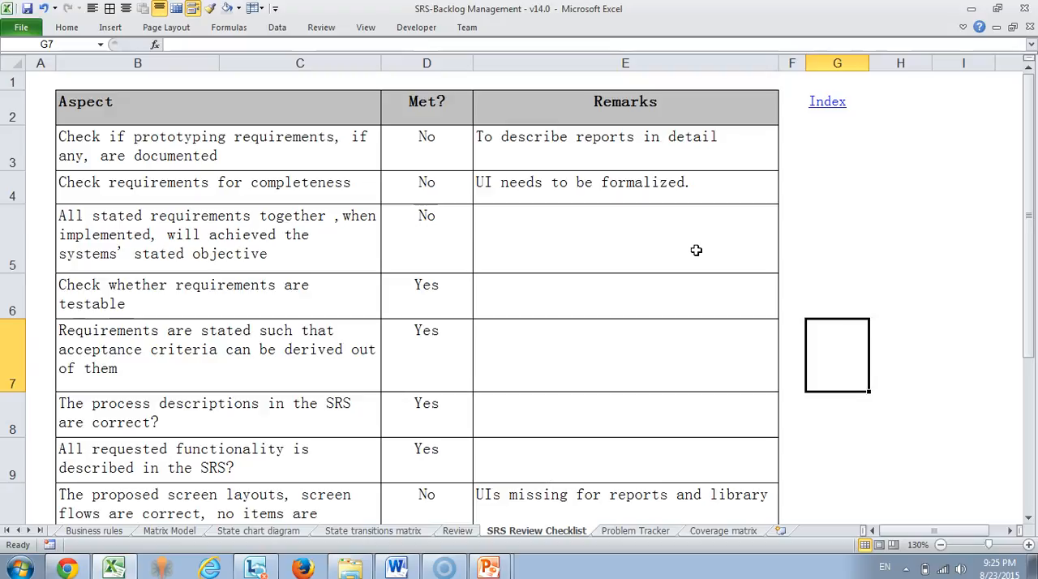
mouse_move(645, 384)
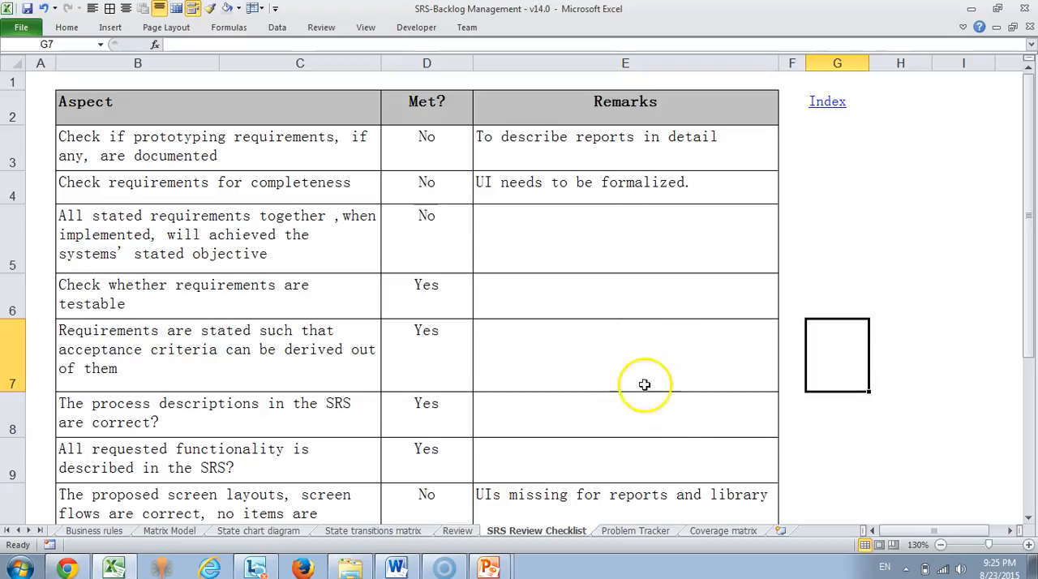
click(635, 530)
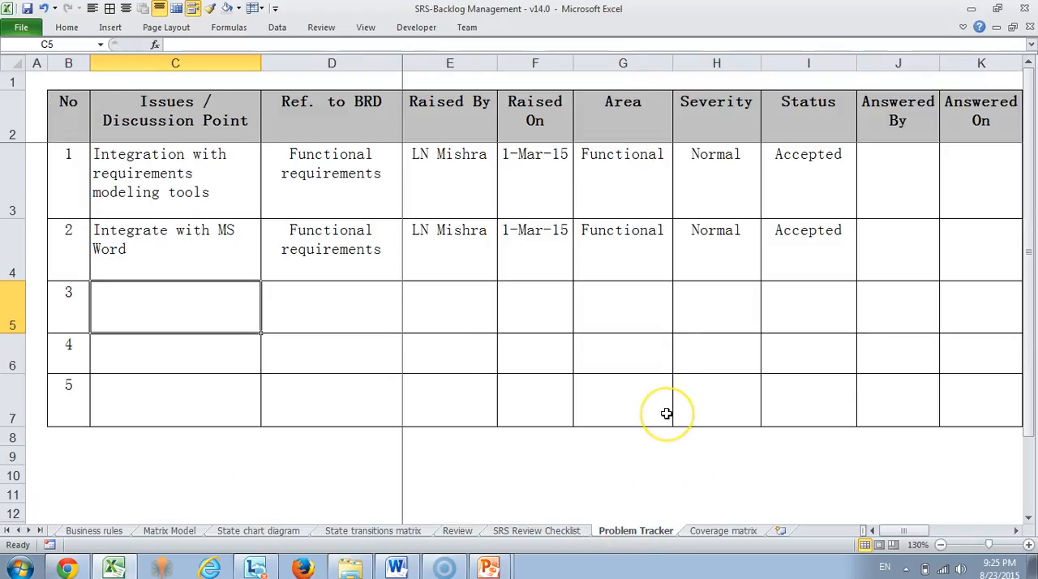
mouse_move(665, 413)
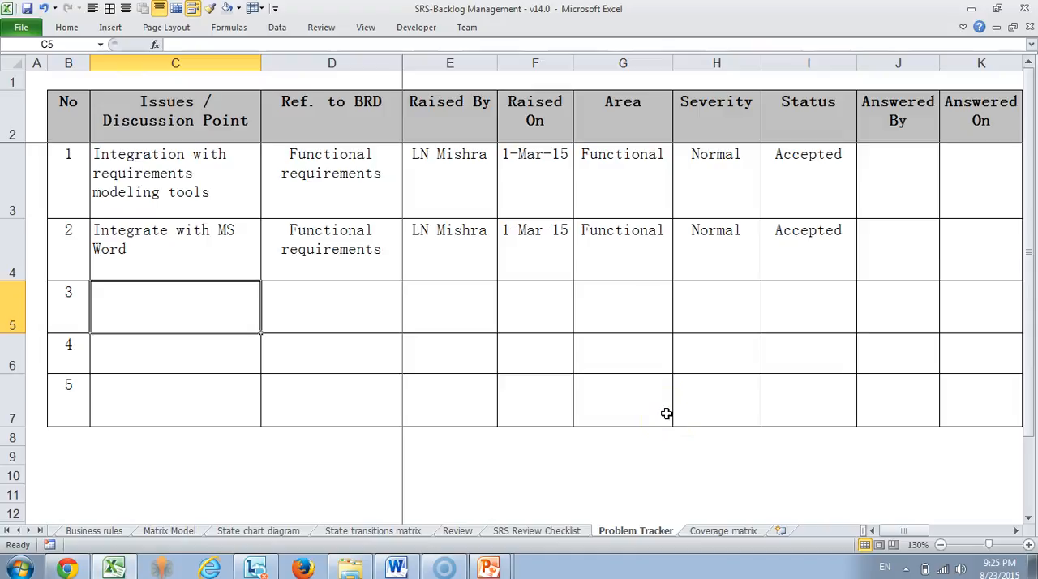
mouse_move(650, 461)
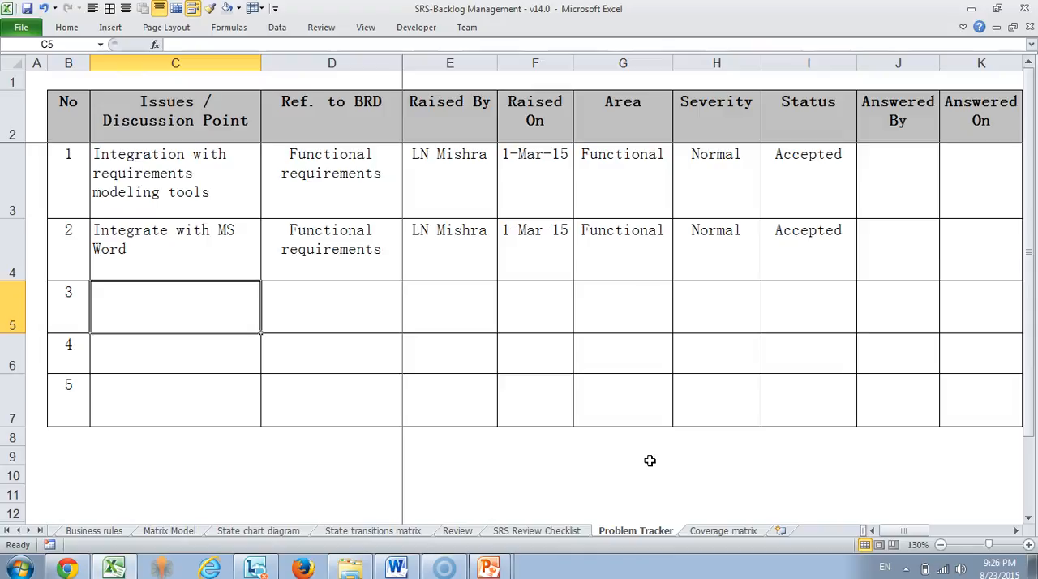
Switch to the Coverage matrix sheet, tracing requirement 1 to design and implementation references.
click(721, 530)
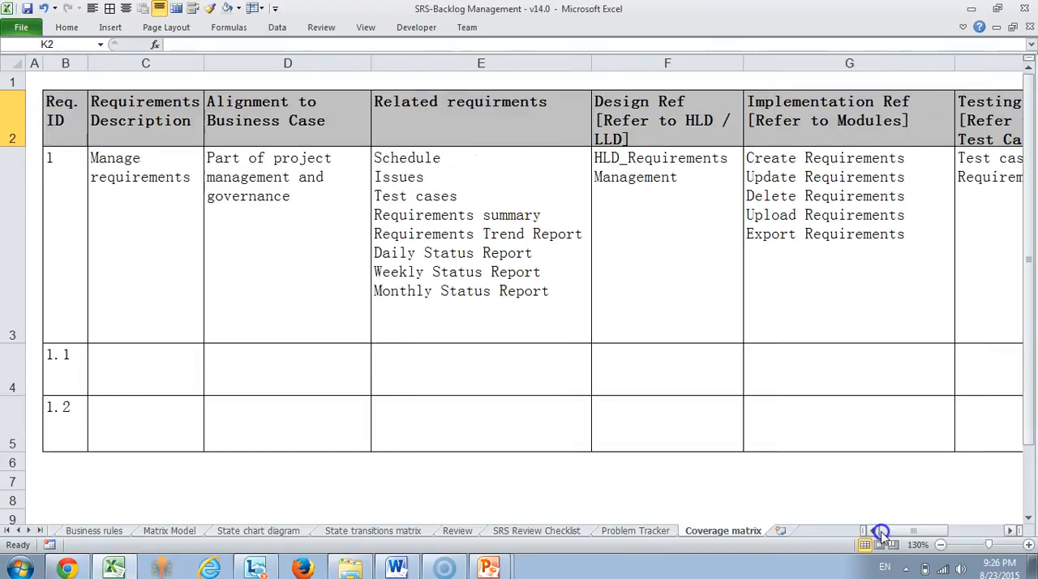
mouse_move(344, 381)
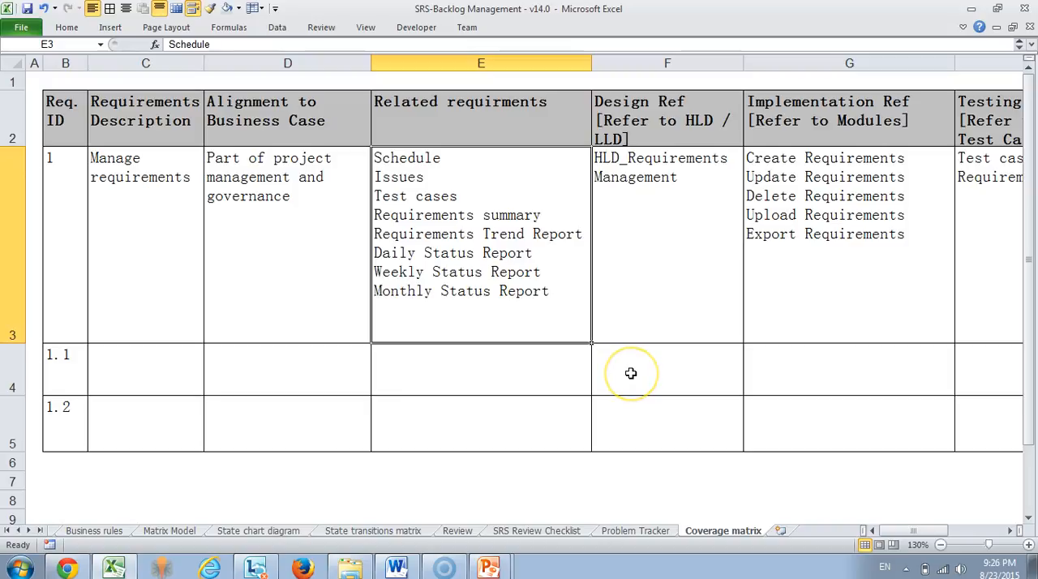
mouse_move(481, 158)
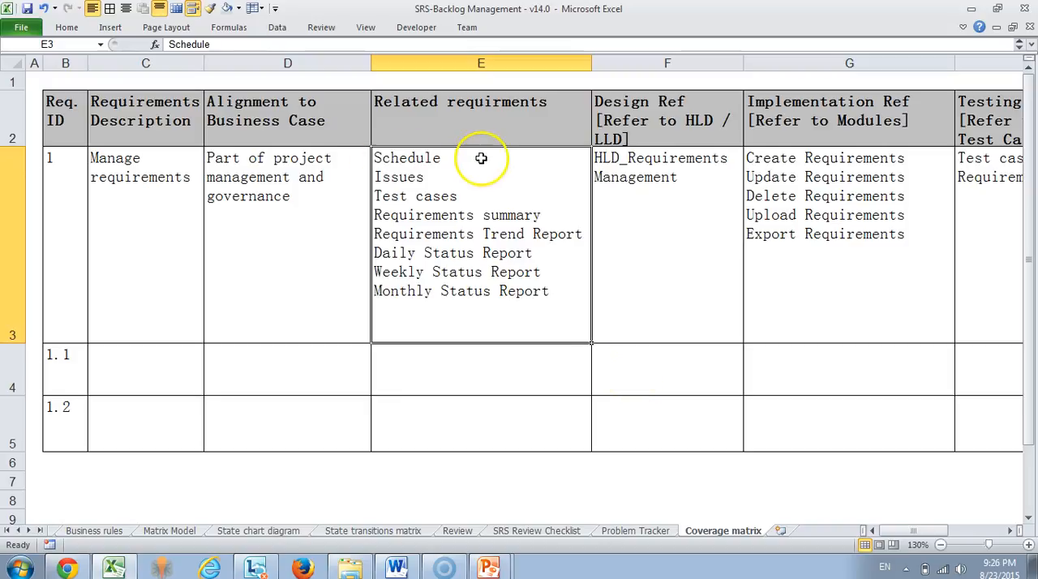
mouse_move(425, 193)
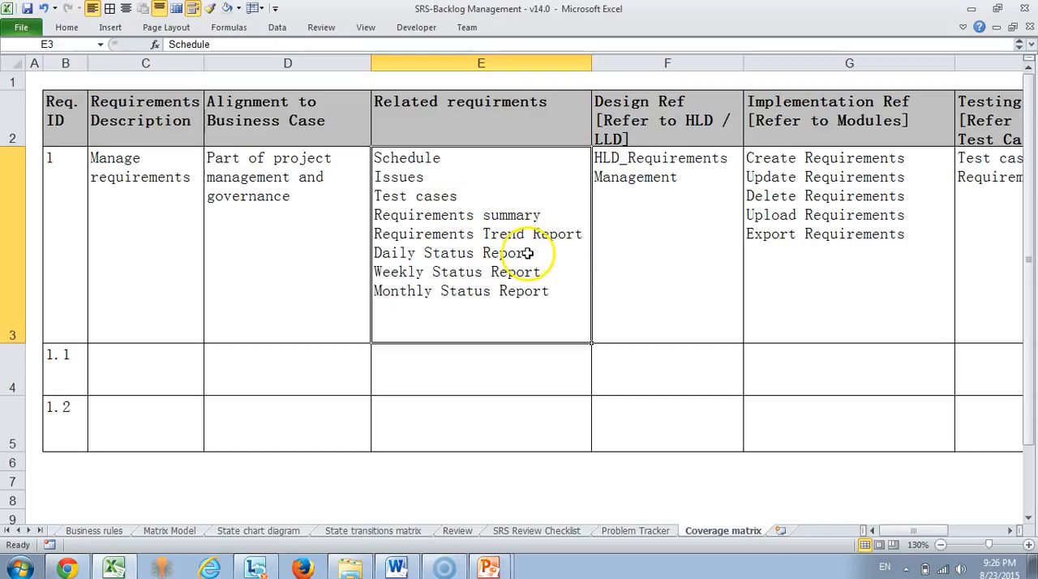
mouse_move(544, 278)
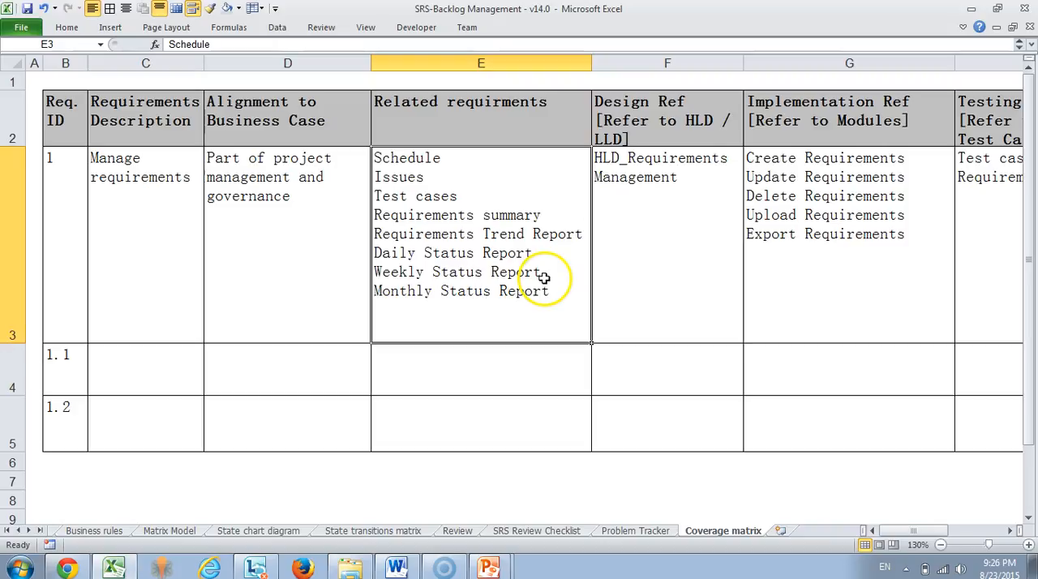
mouse_move(561, 298)
text(Requirements library)
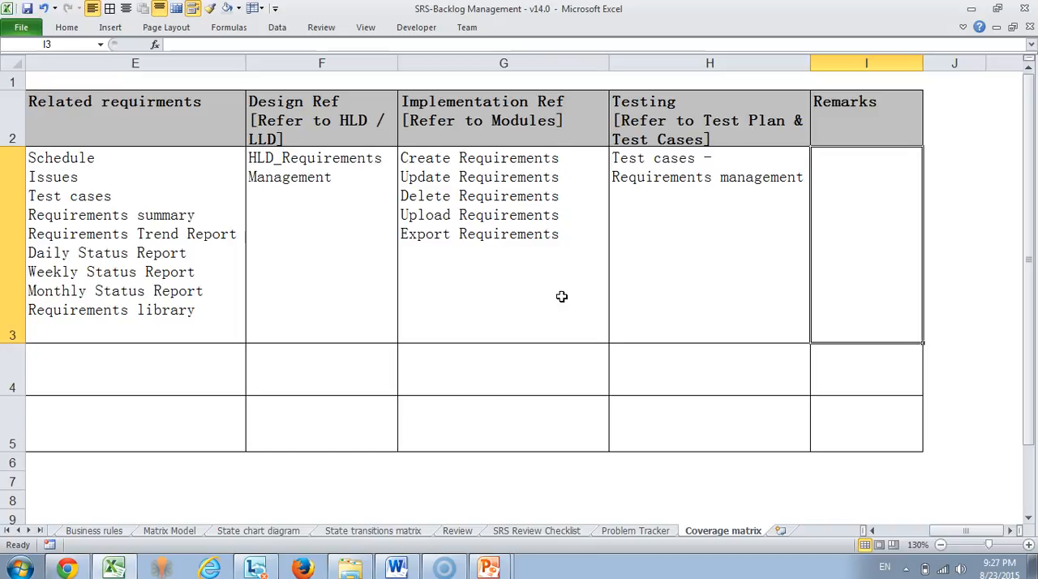
mouse_move(573, 298)
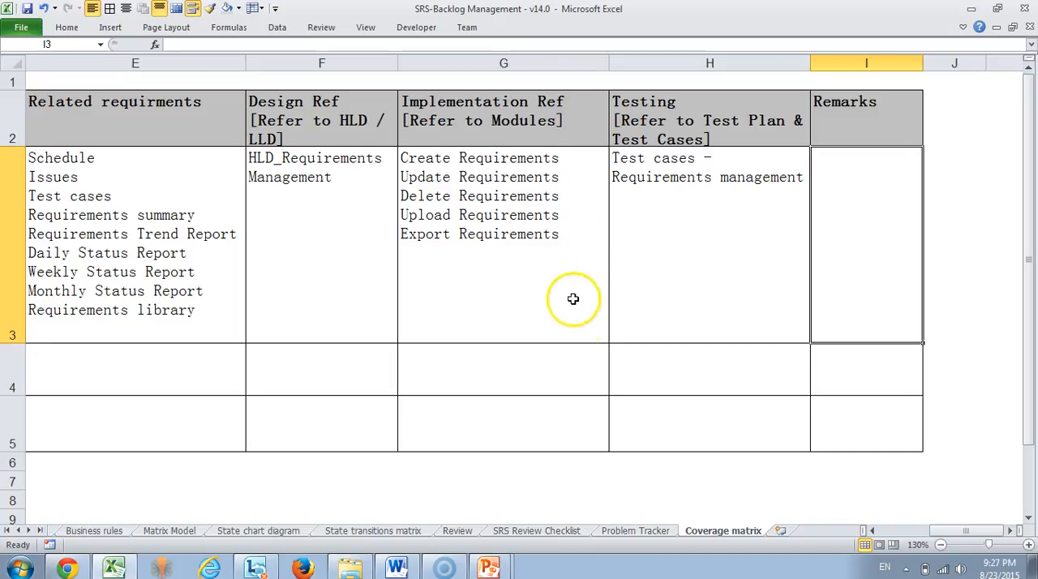
mouse_move(487, 565)
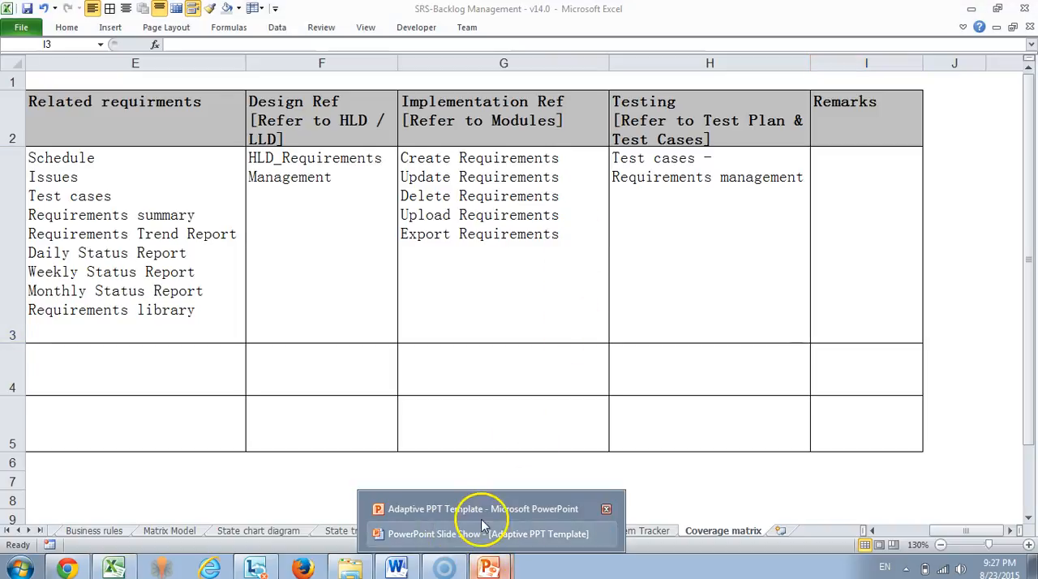
mouse_move(487, 534)
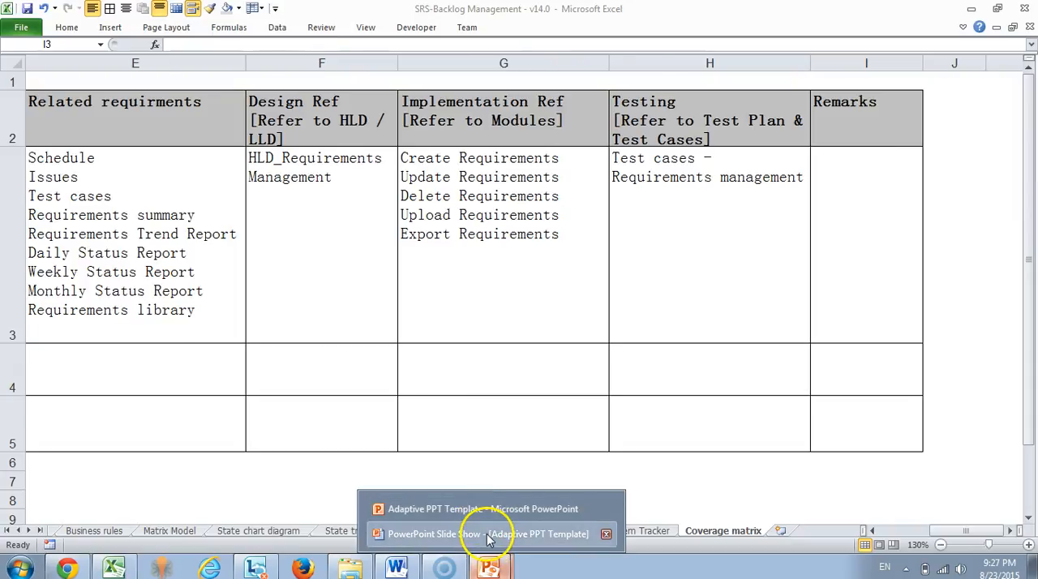